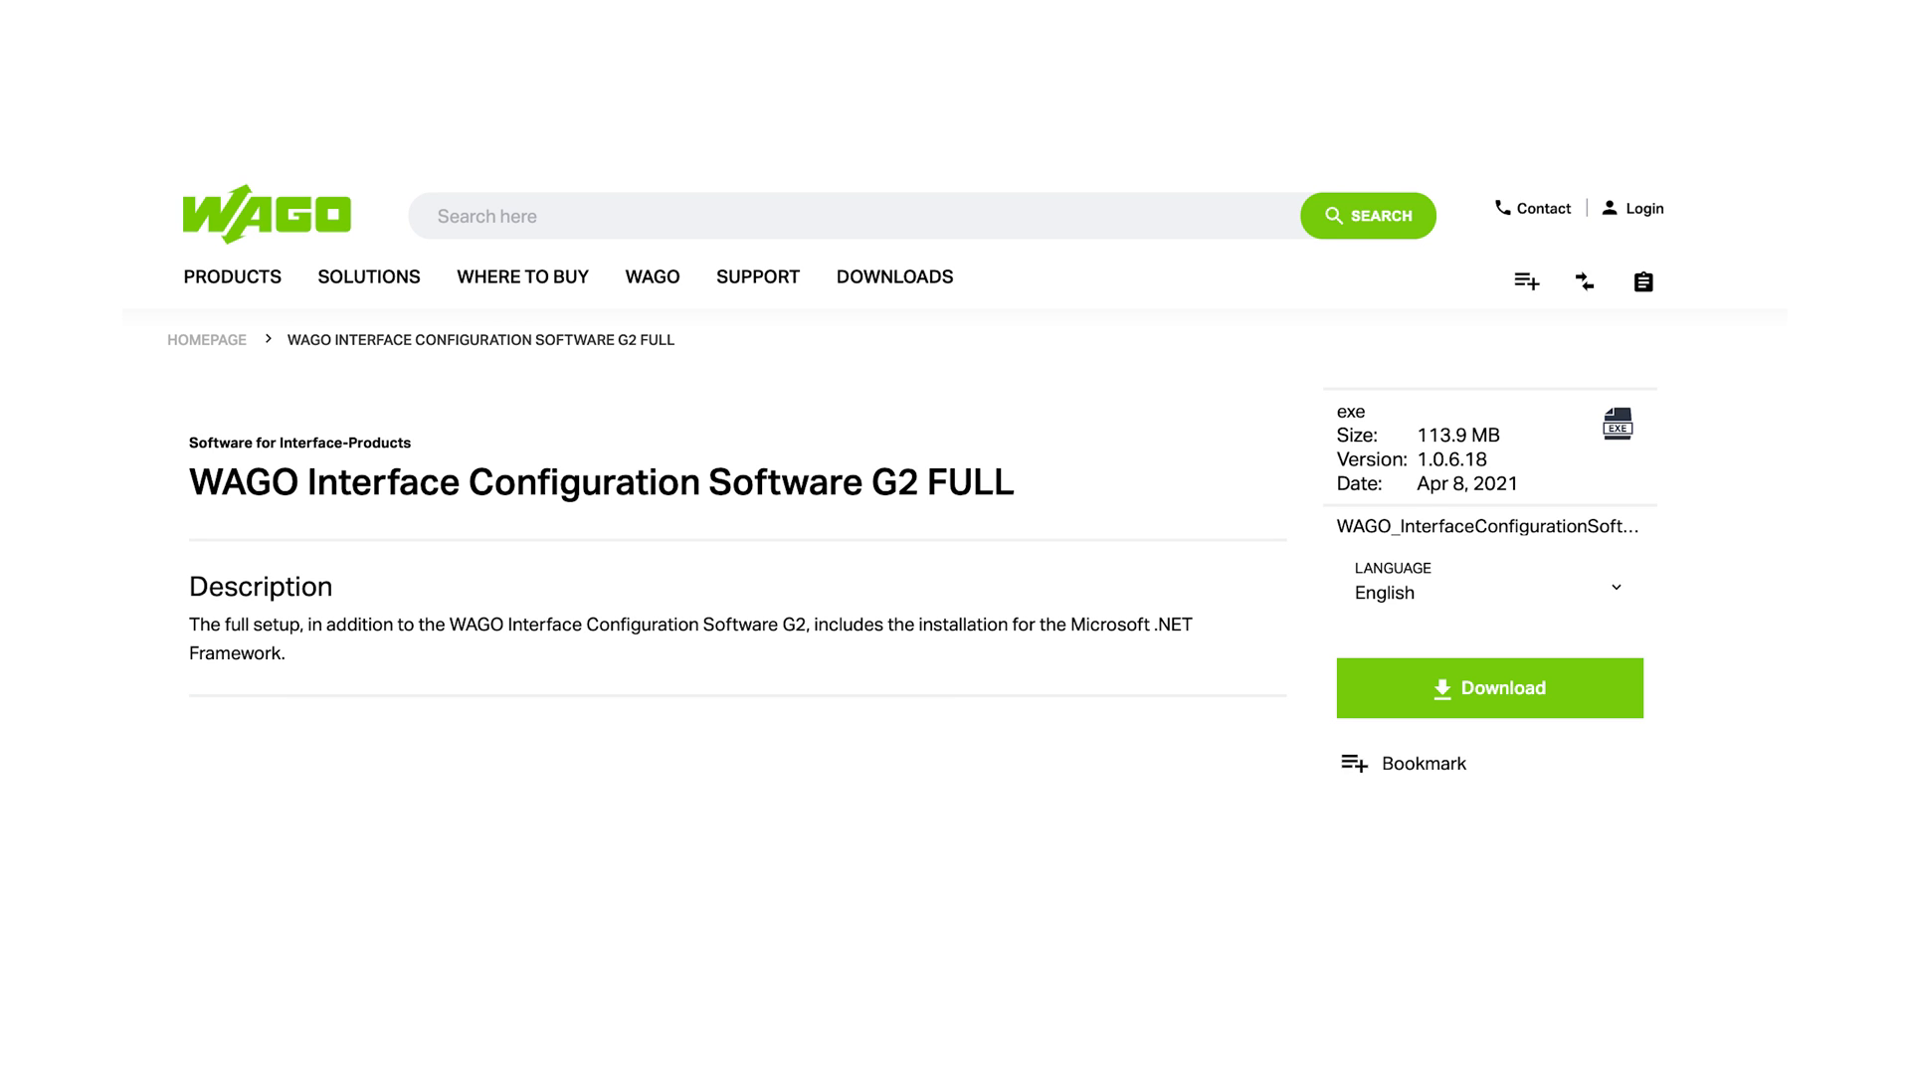
- After downloading the setup, set communication to WAGO USB Service Cable (COM6) and save
left_click(1487, 688)
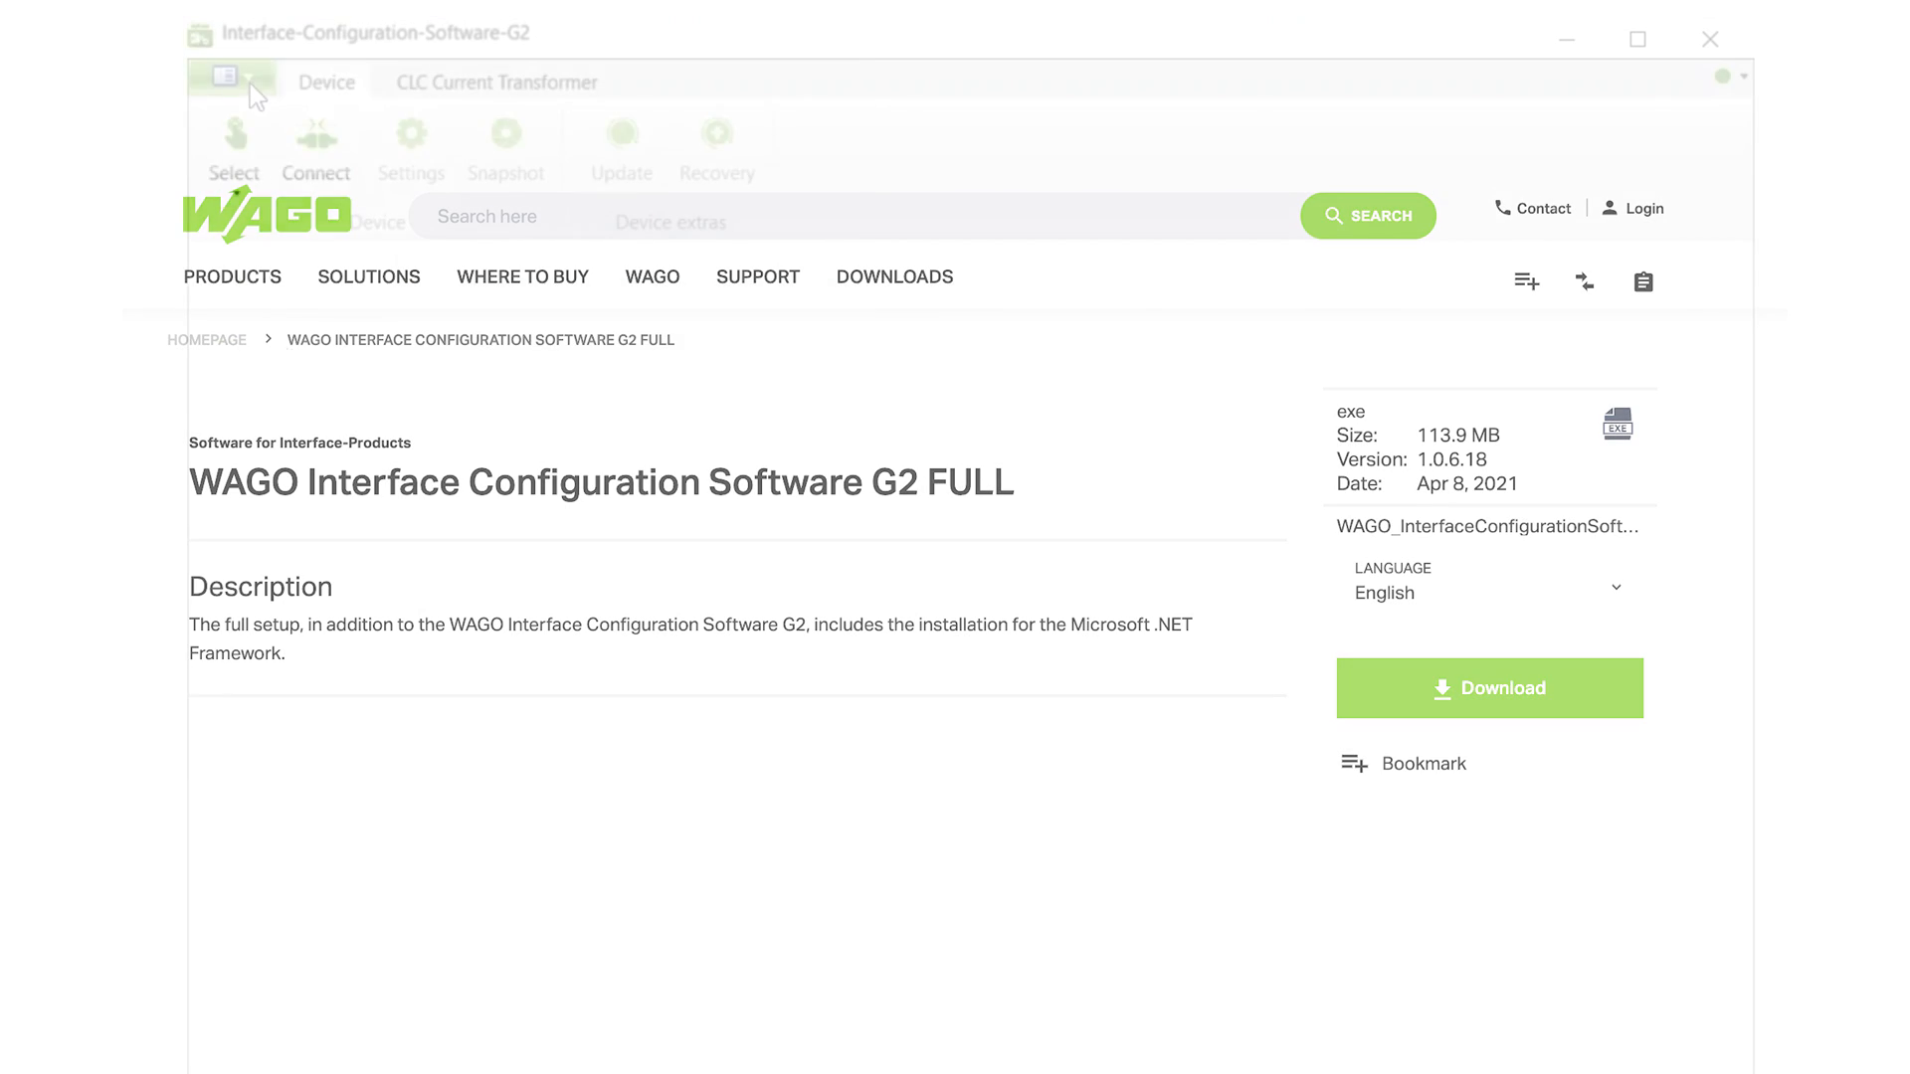
left_click(231, 76)
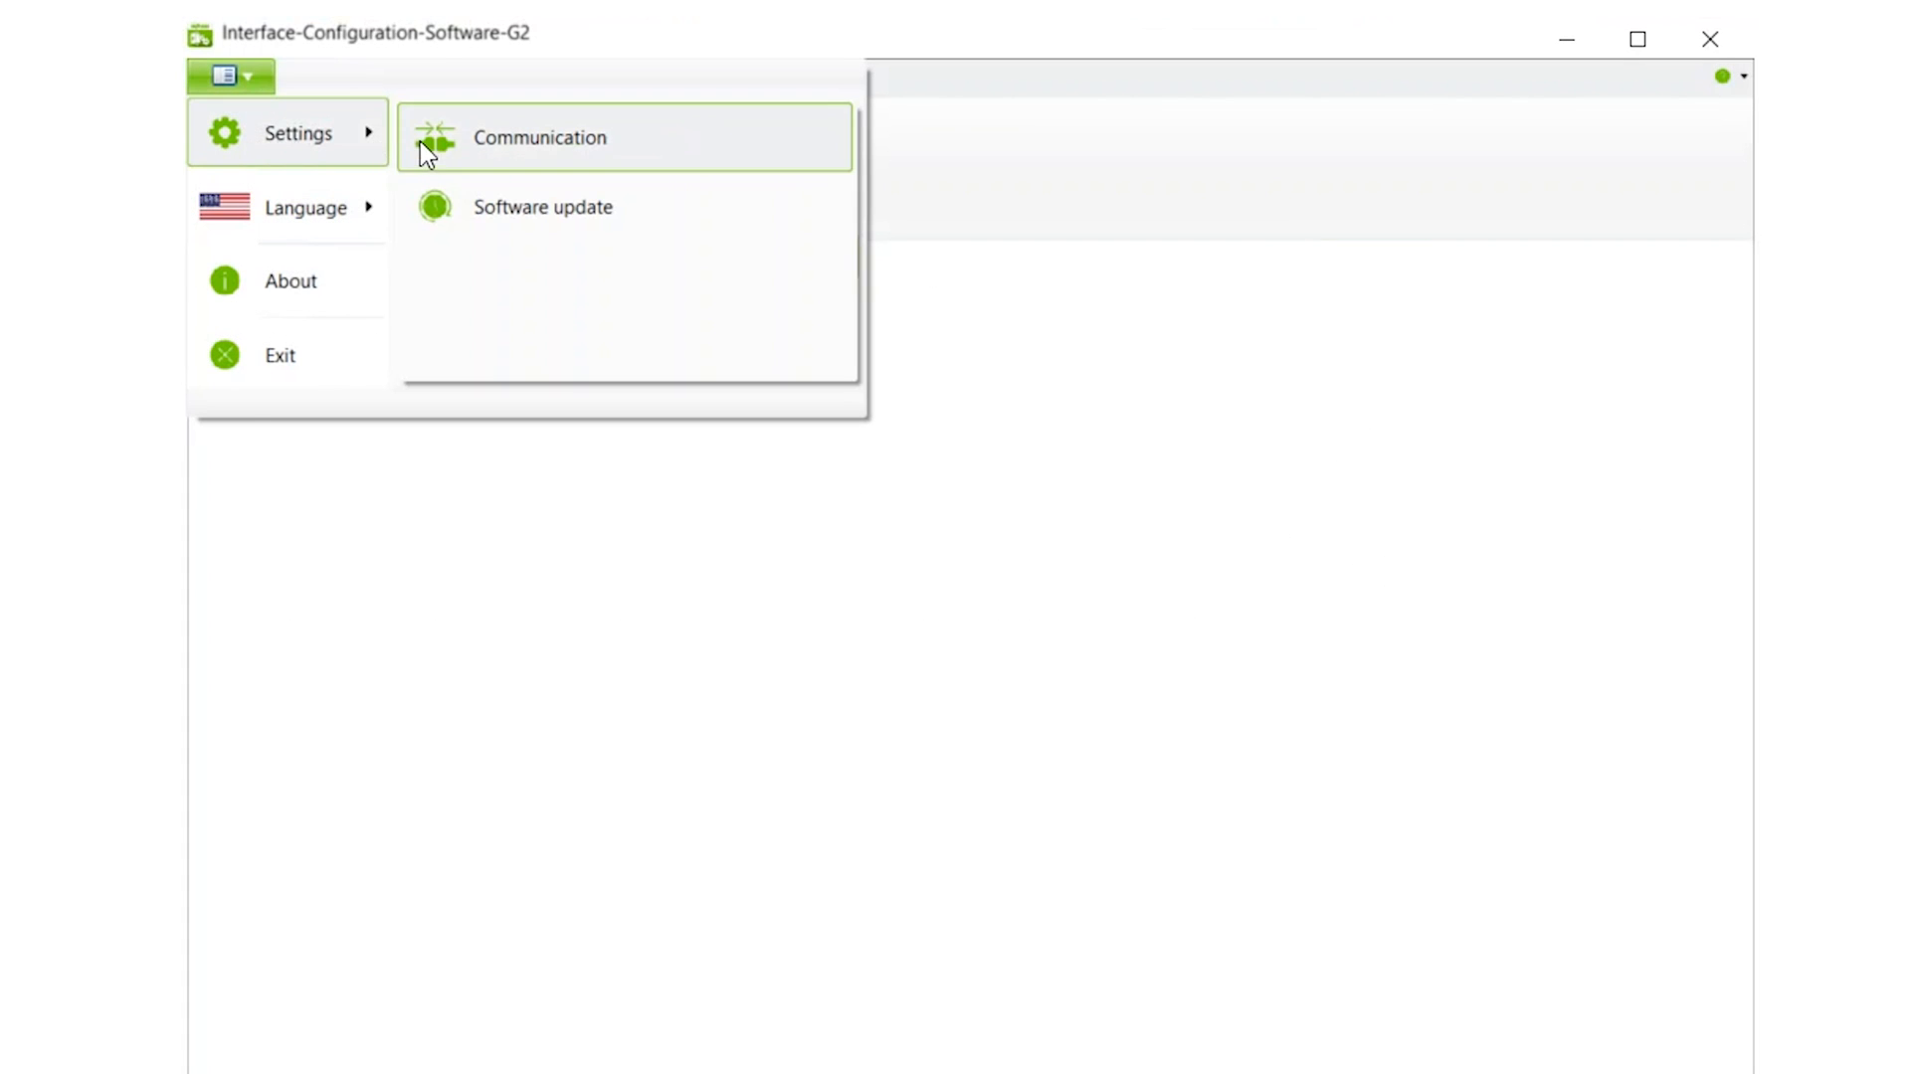
left_click(539, 136)
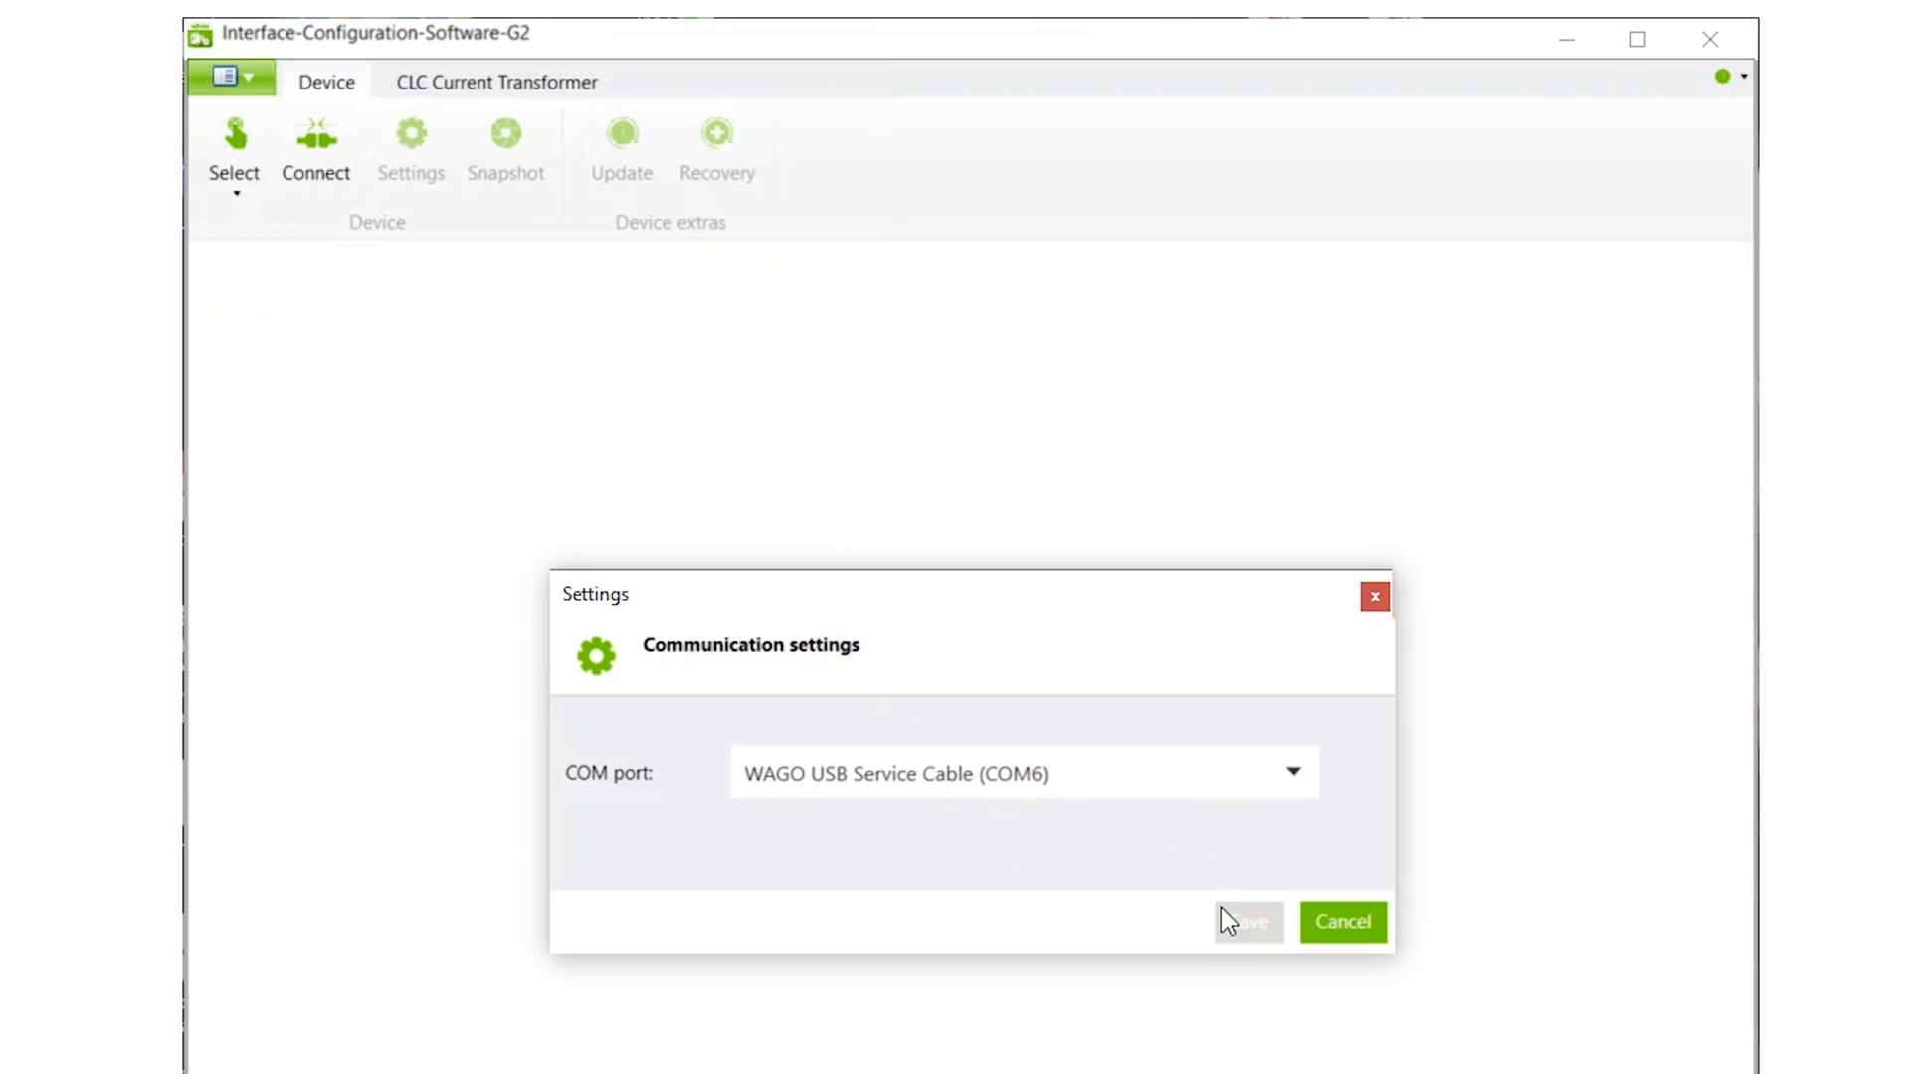
left_click(1341, 922)
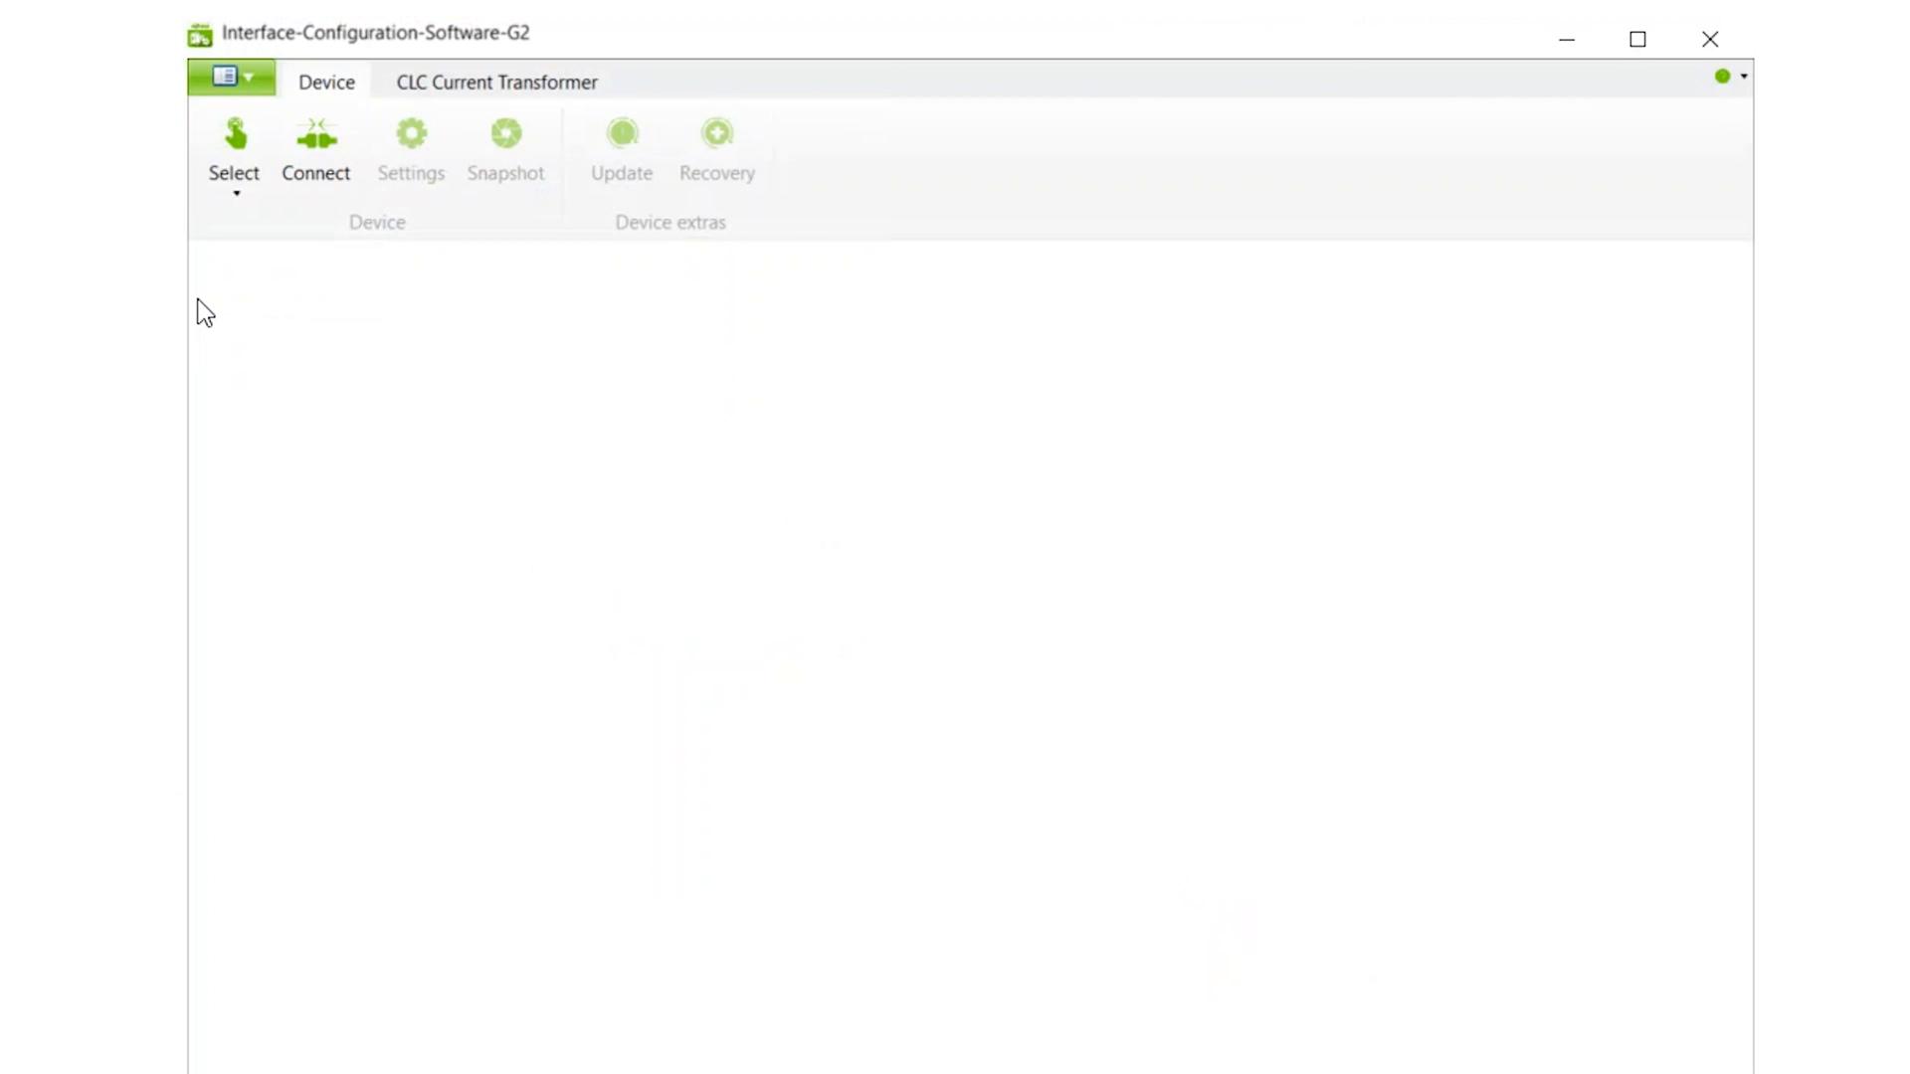
- Pick the 2857-0401 Isolation Amplifier from the device families and connect to it
left_click(234, 146)
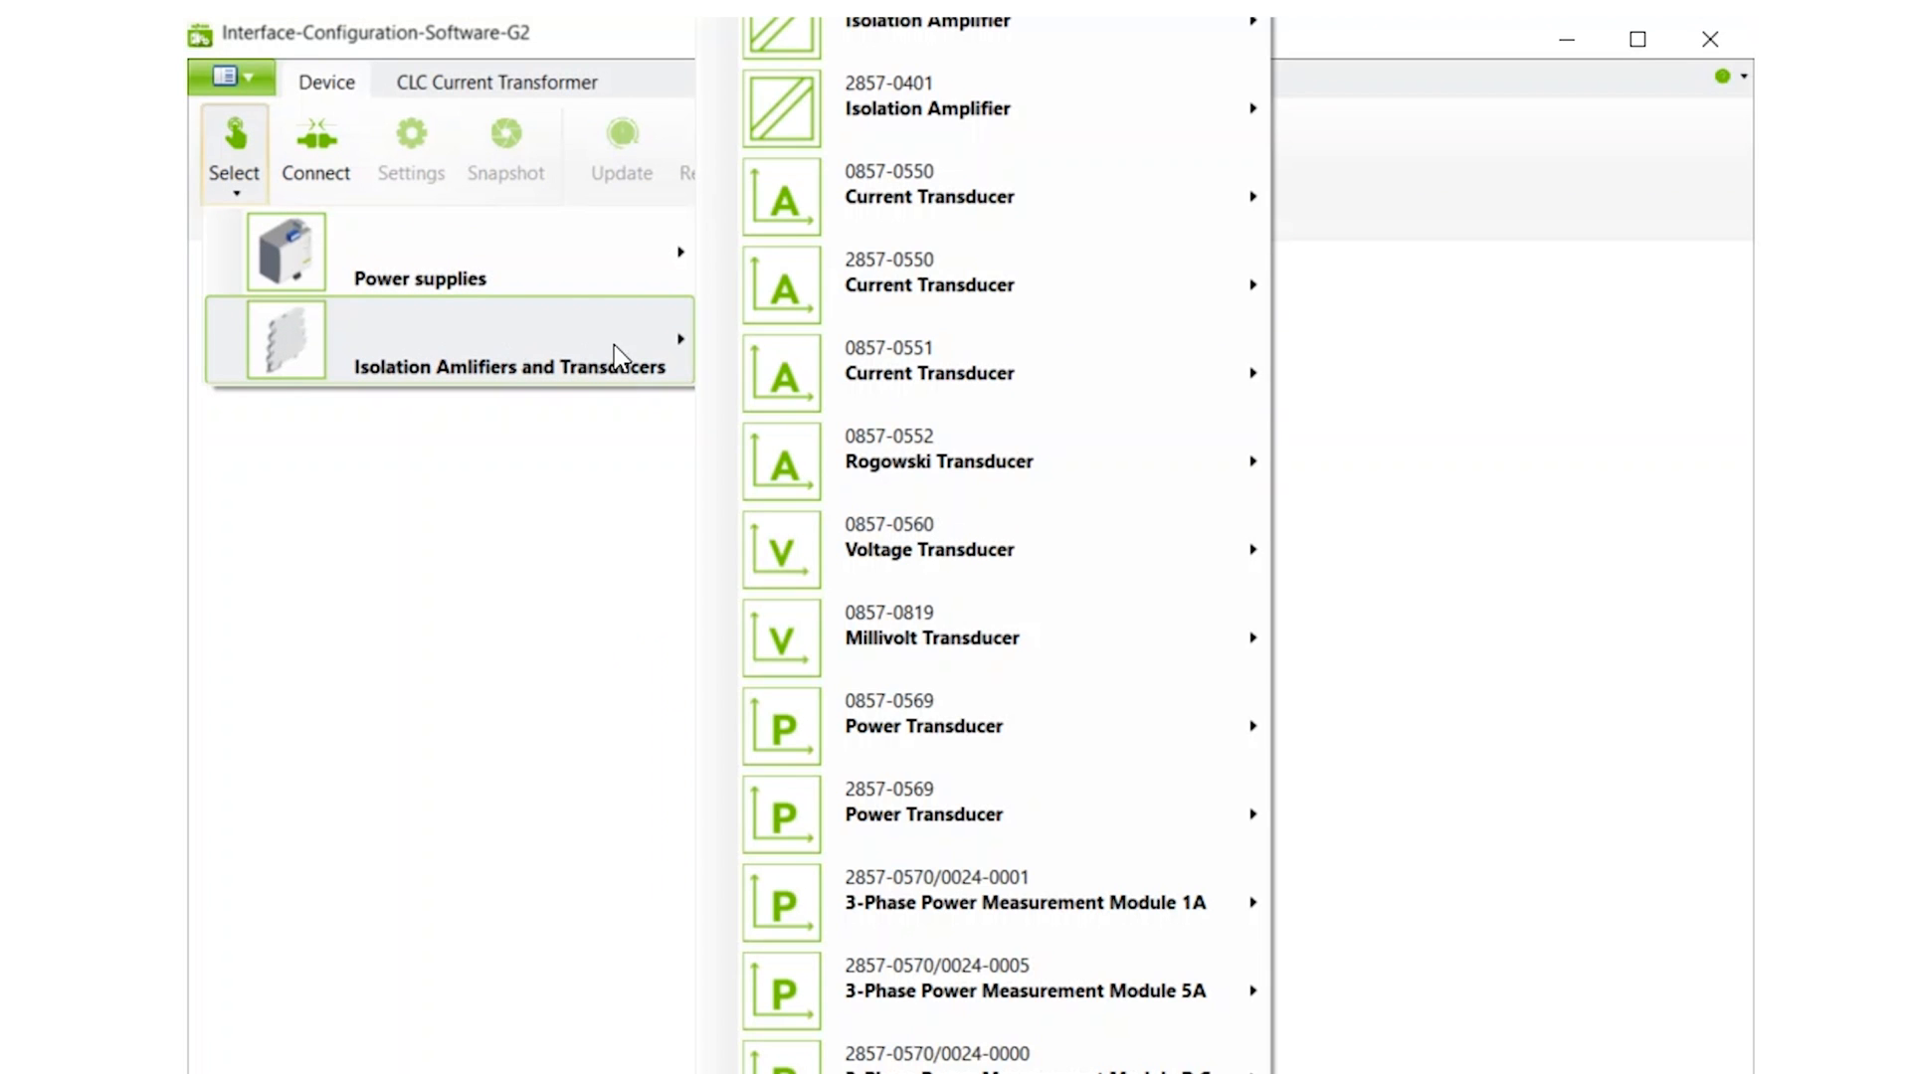
mouse_move(1047, 108)
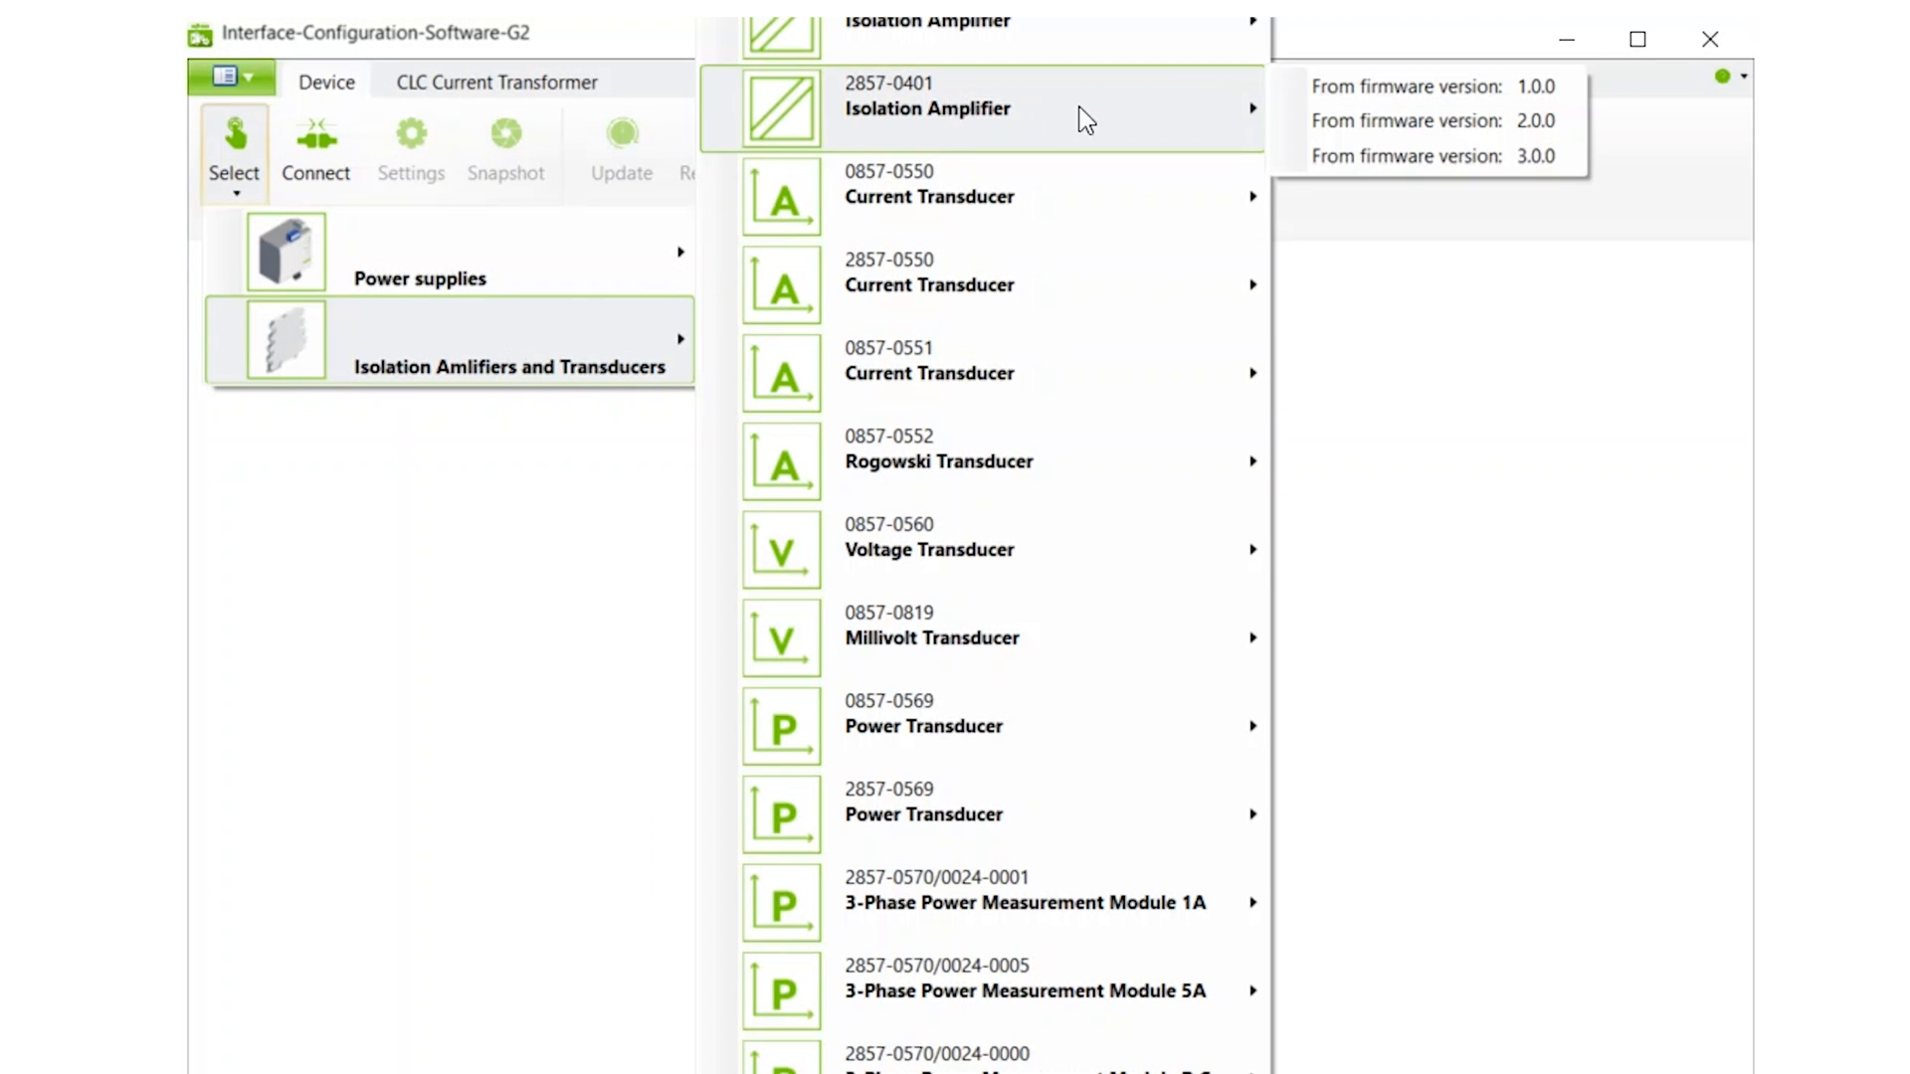
left_click(1407, 86)
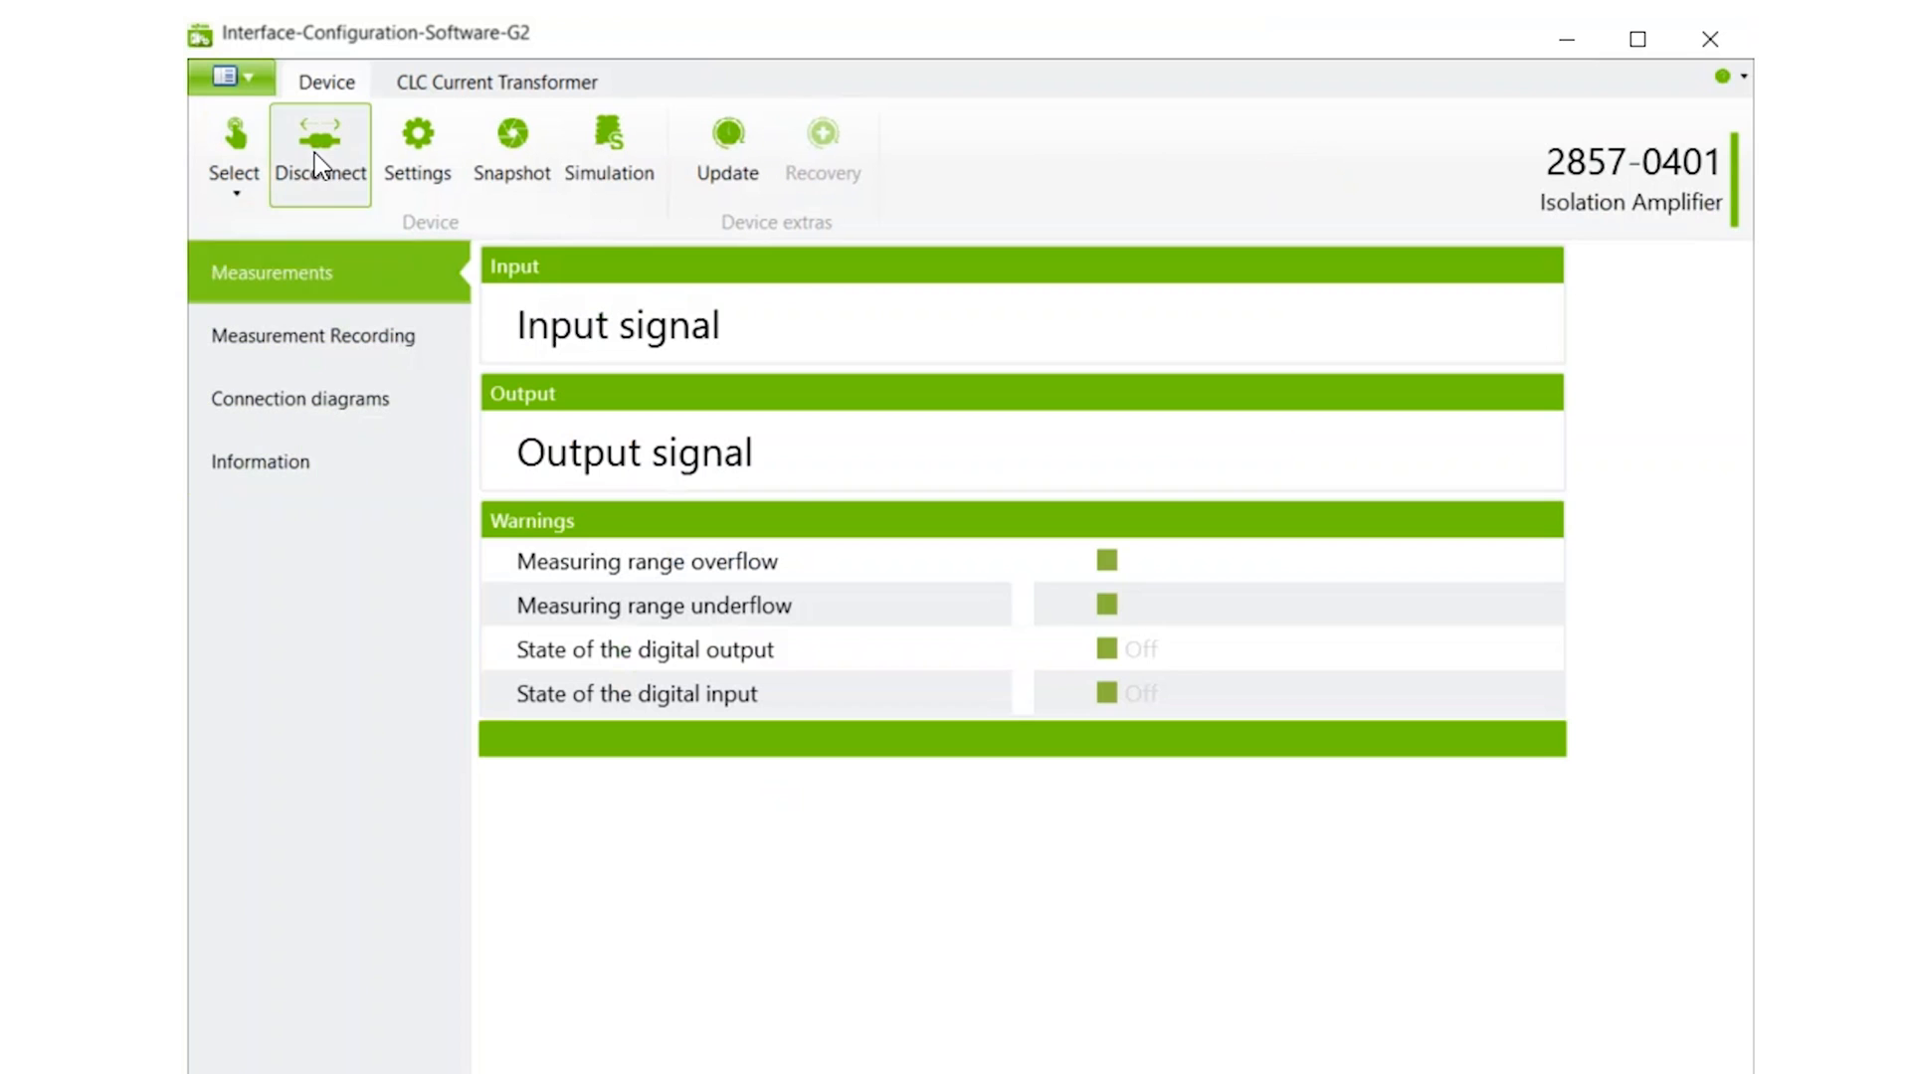
mouse_move(417, 146)
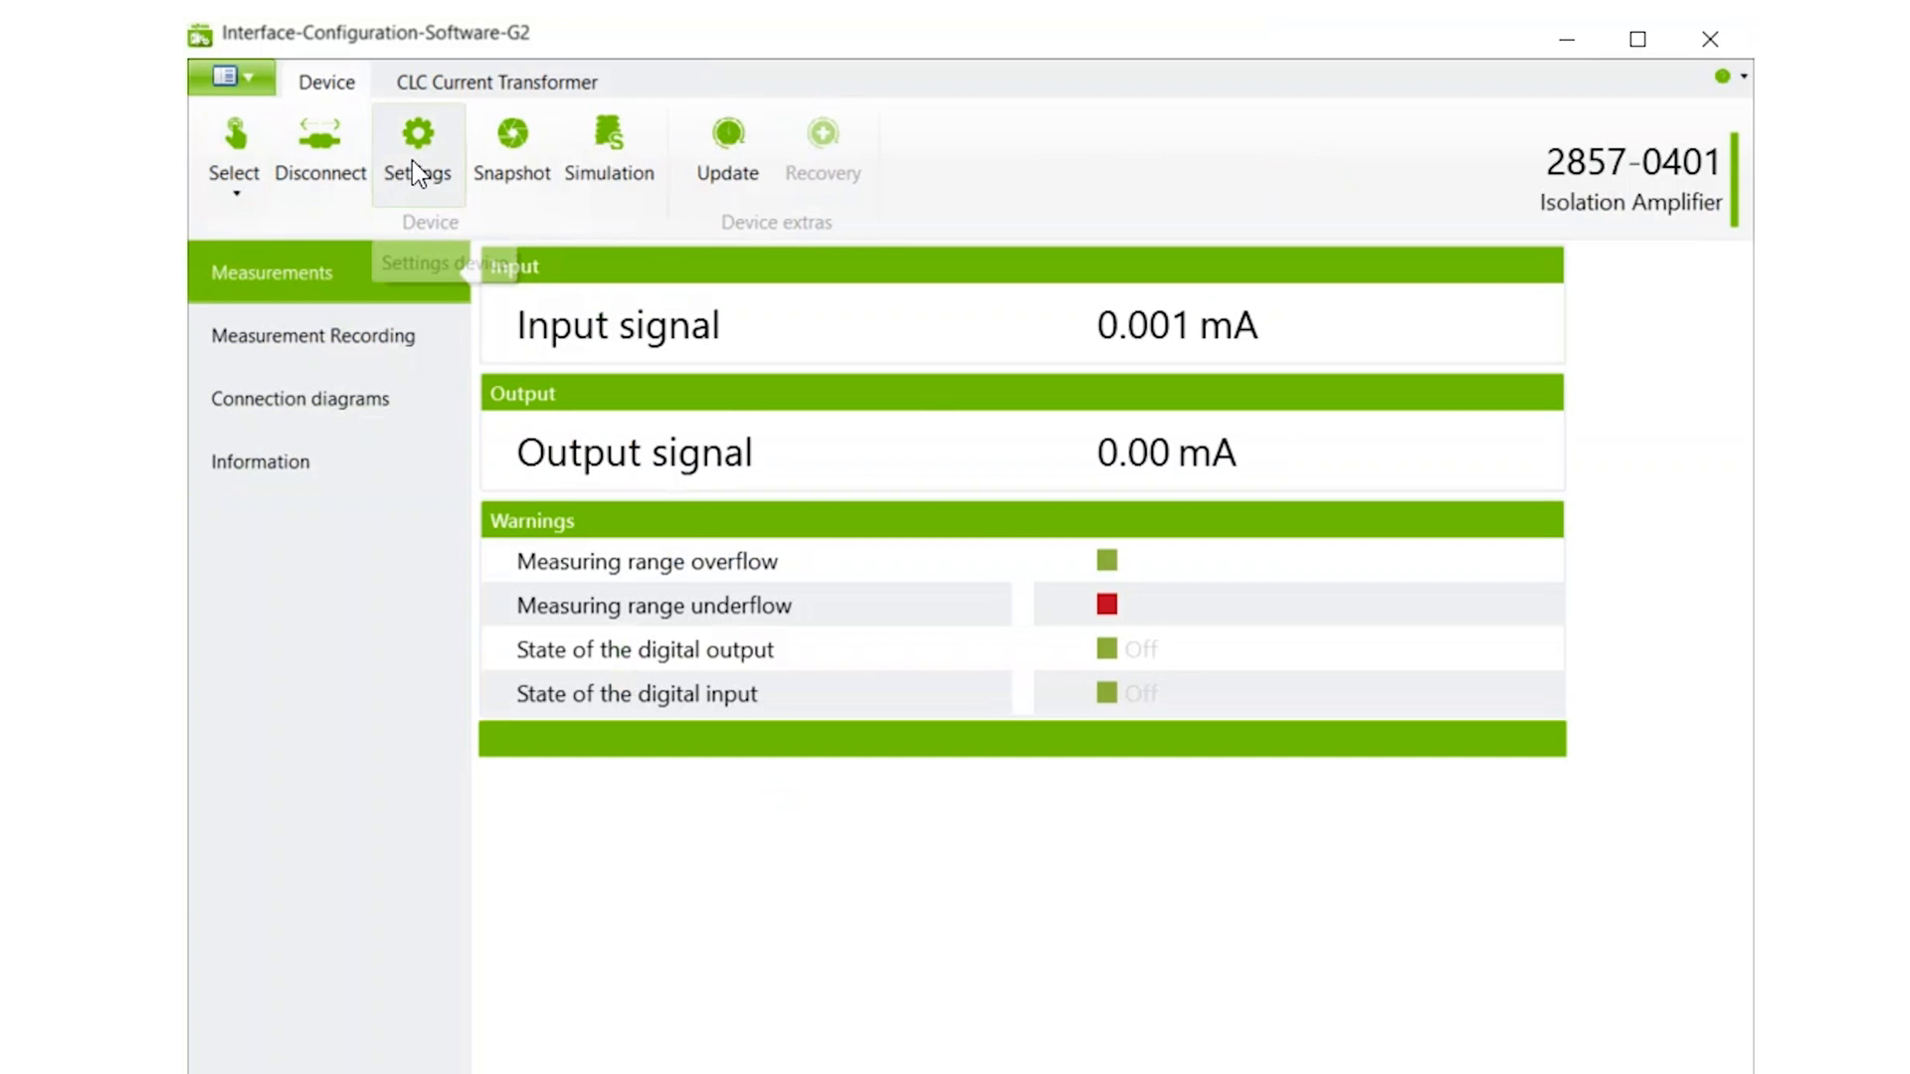
- Set the input signal to Voltage 0–10 V and keep the analog output as current
left_click(418, 141)
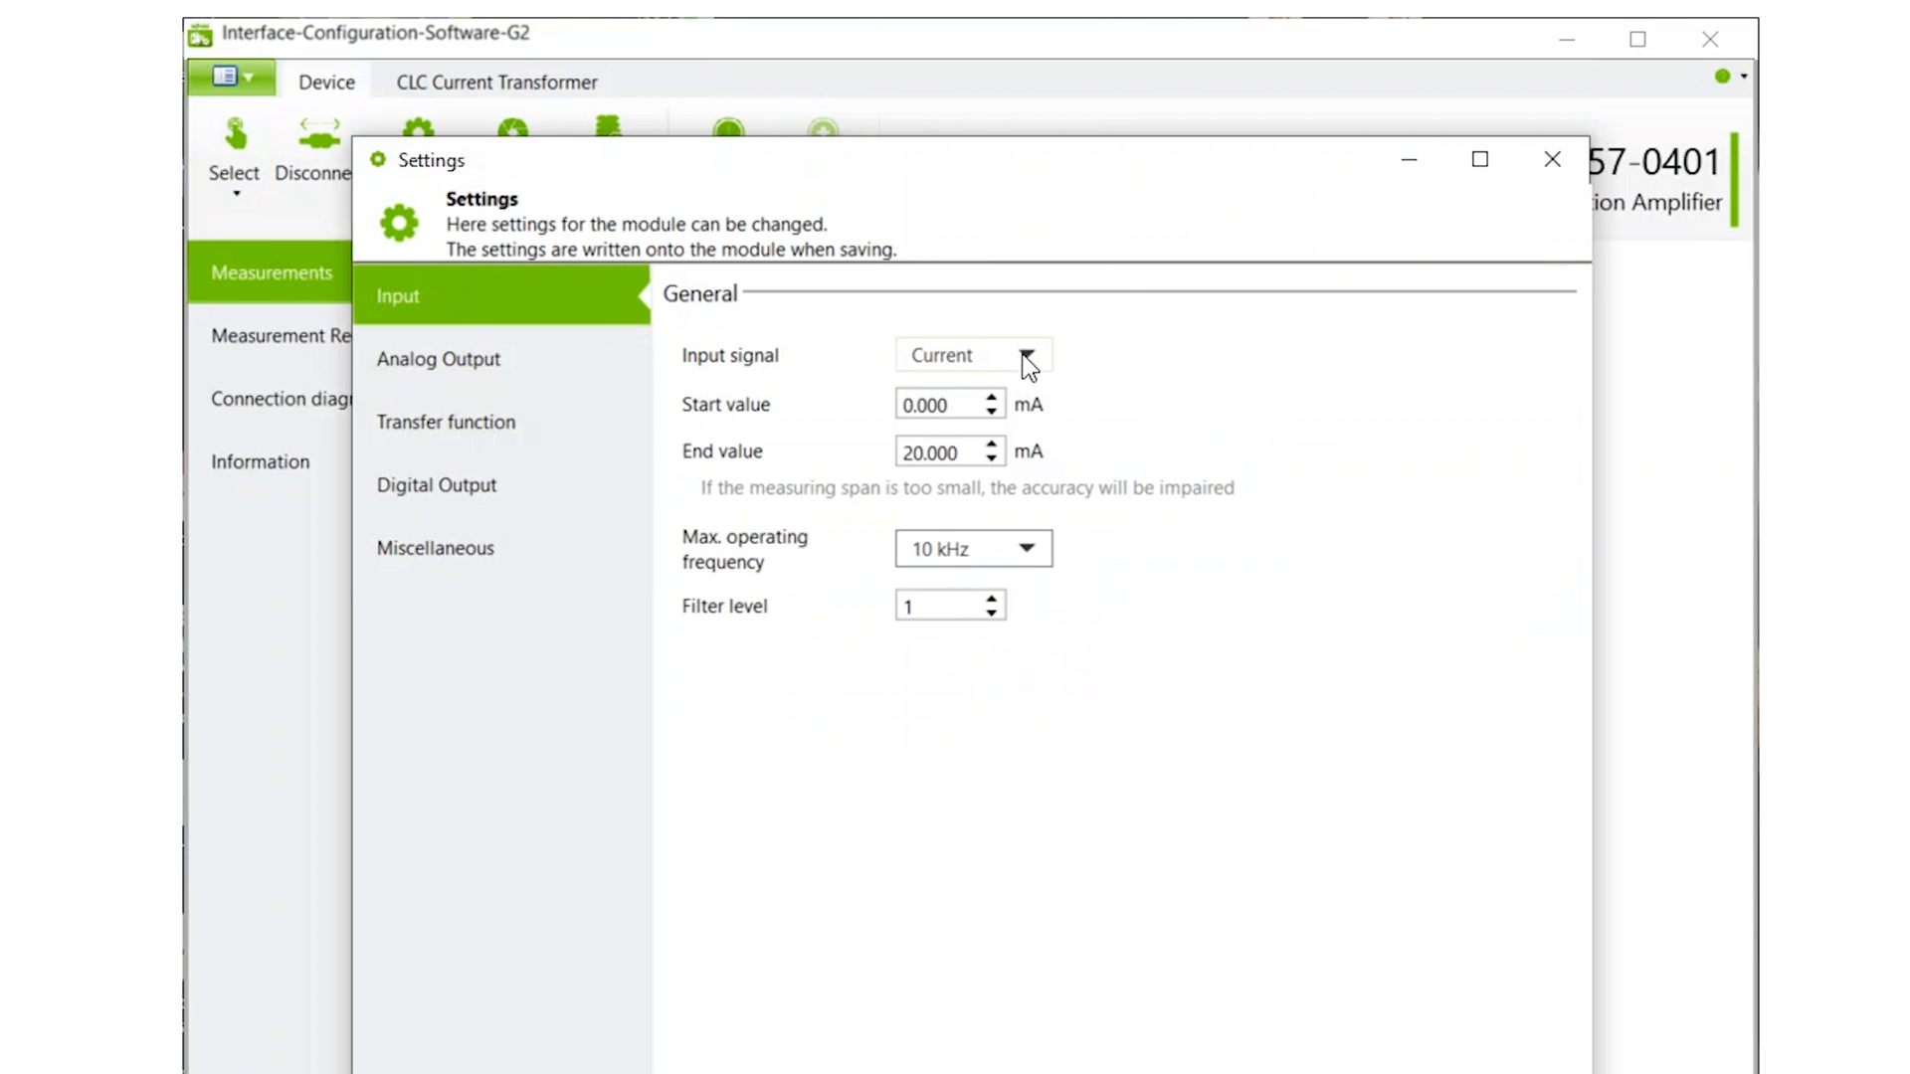
left_click(972, 354)
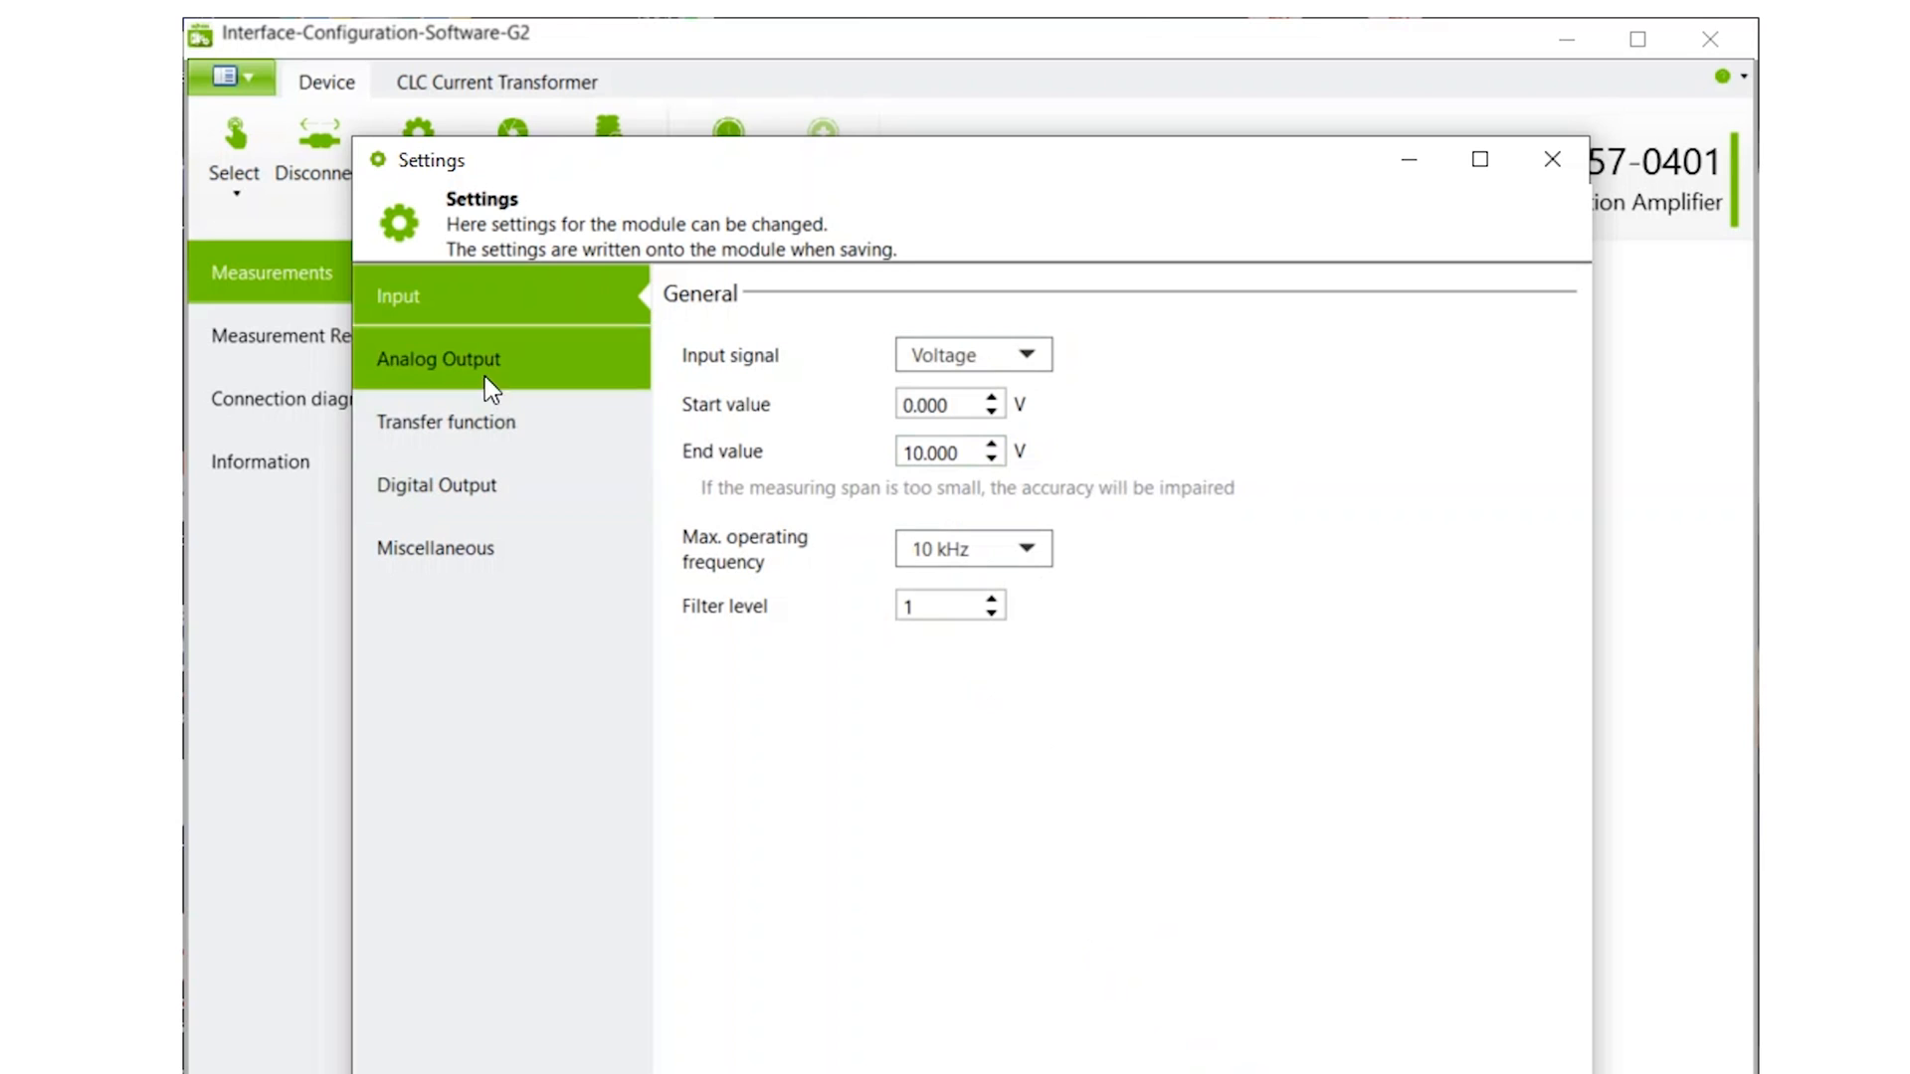
left_click(438, 358)
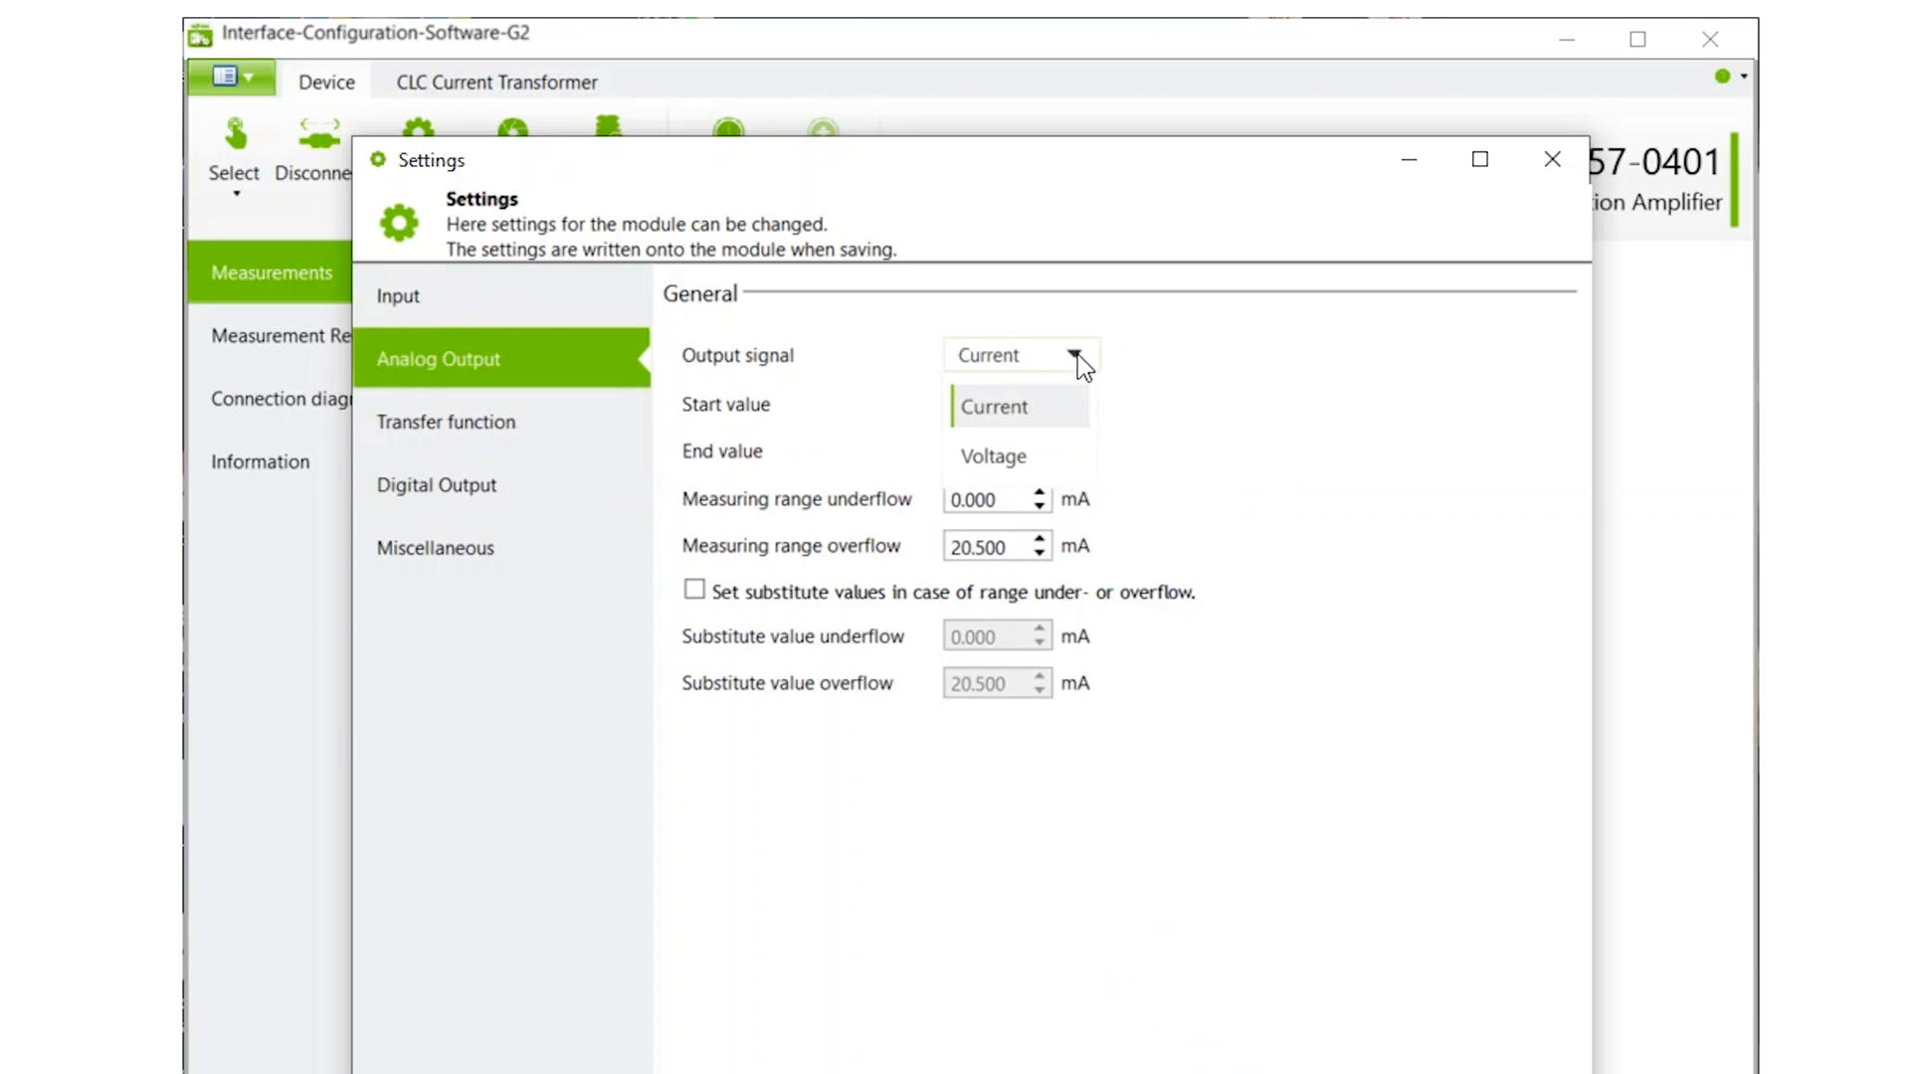
left_click(994, 406)
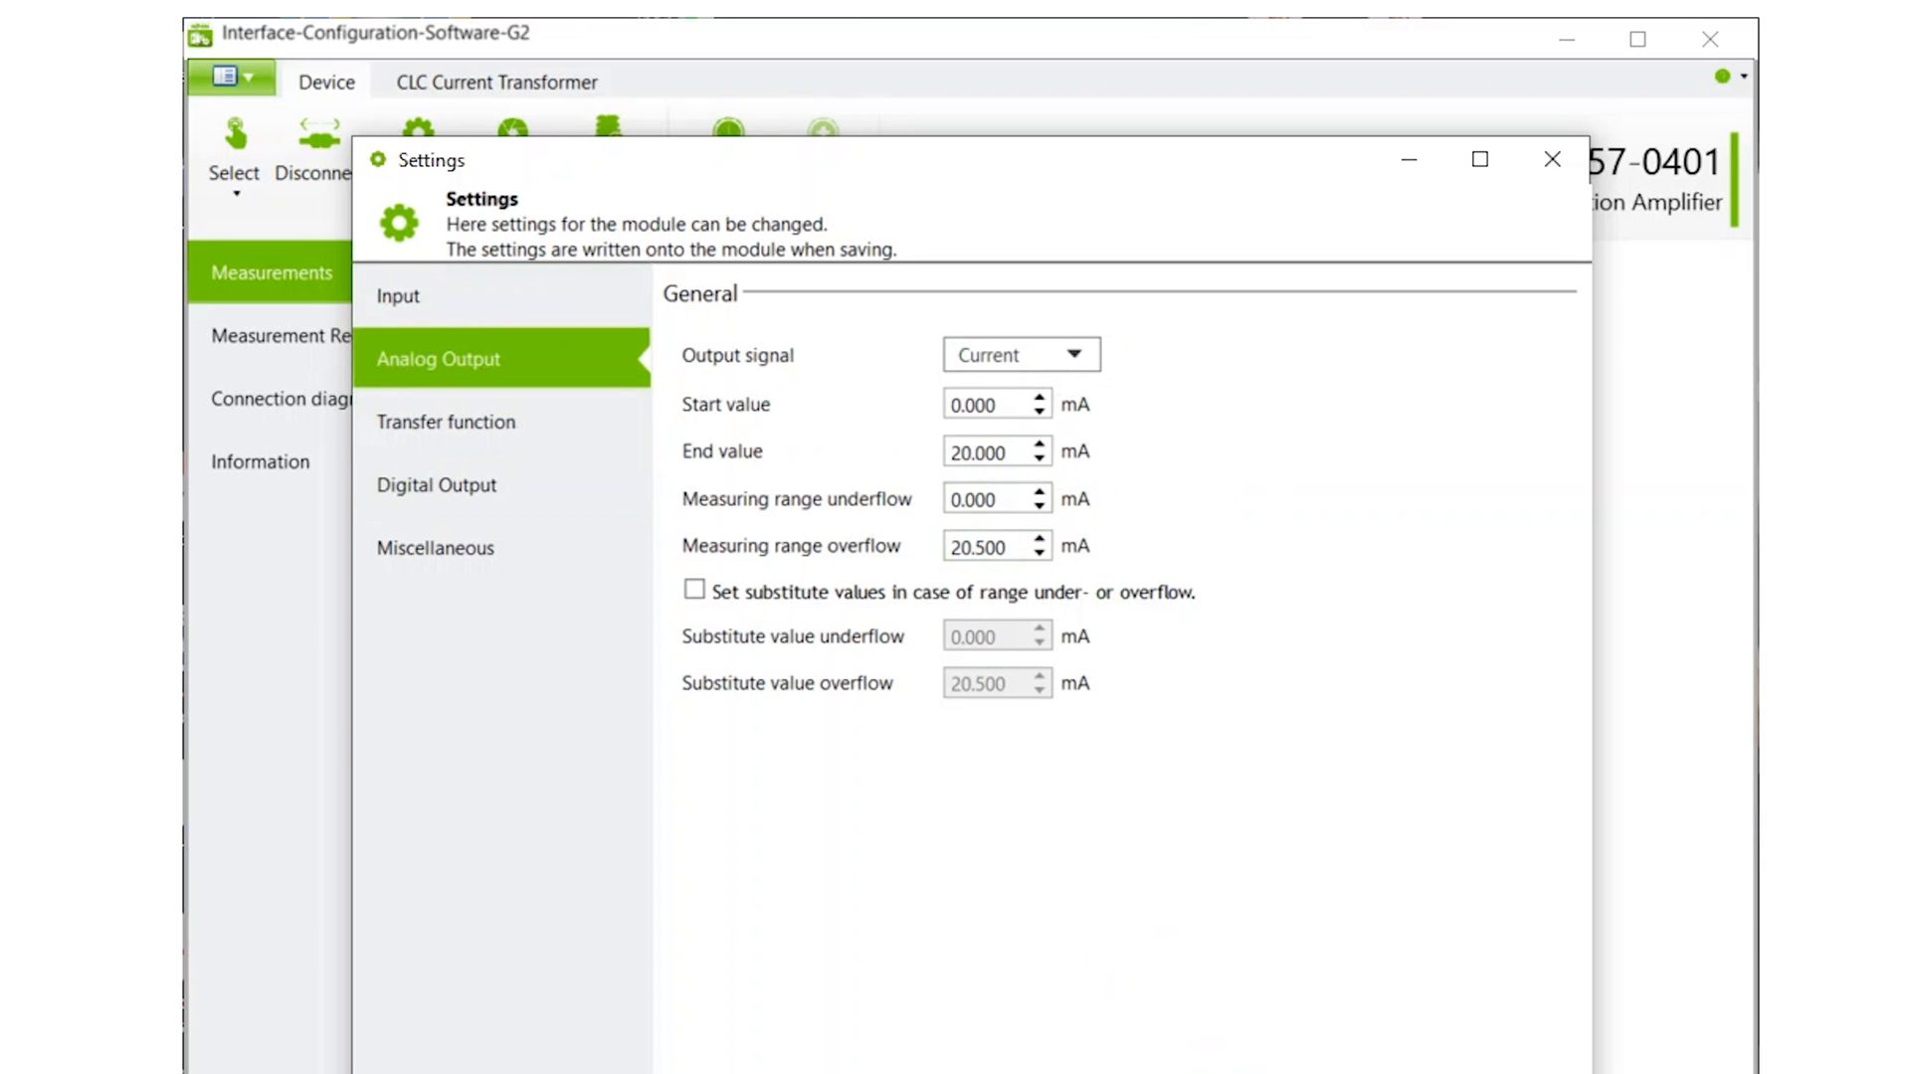
- Review the transfer function and keep the digital output switching behaviour inactive
left_click(445, 422)
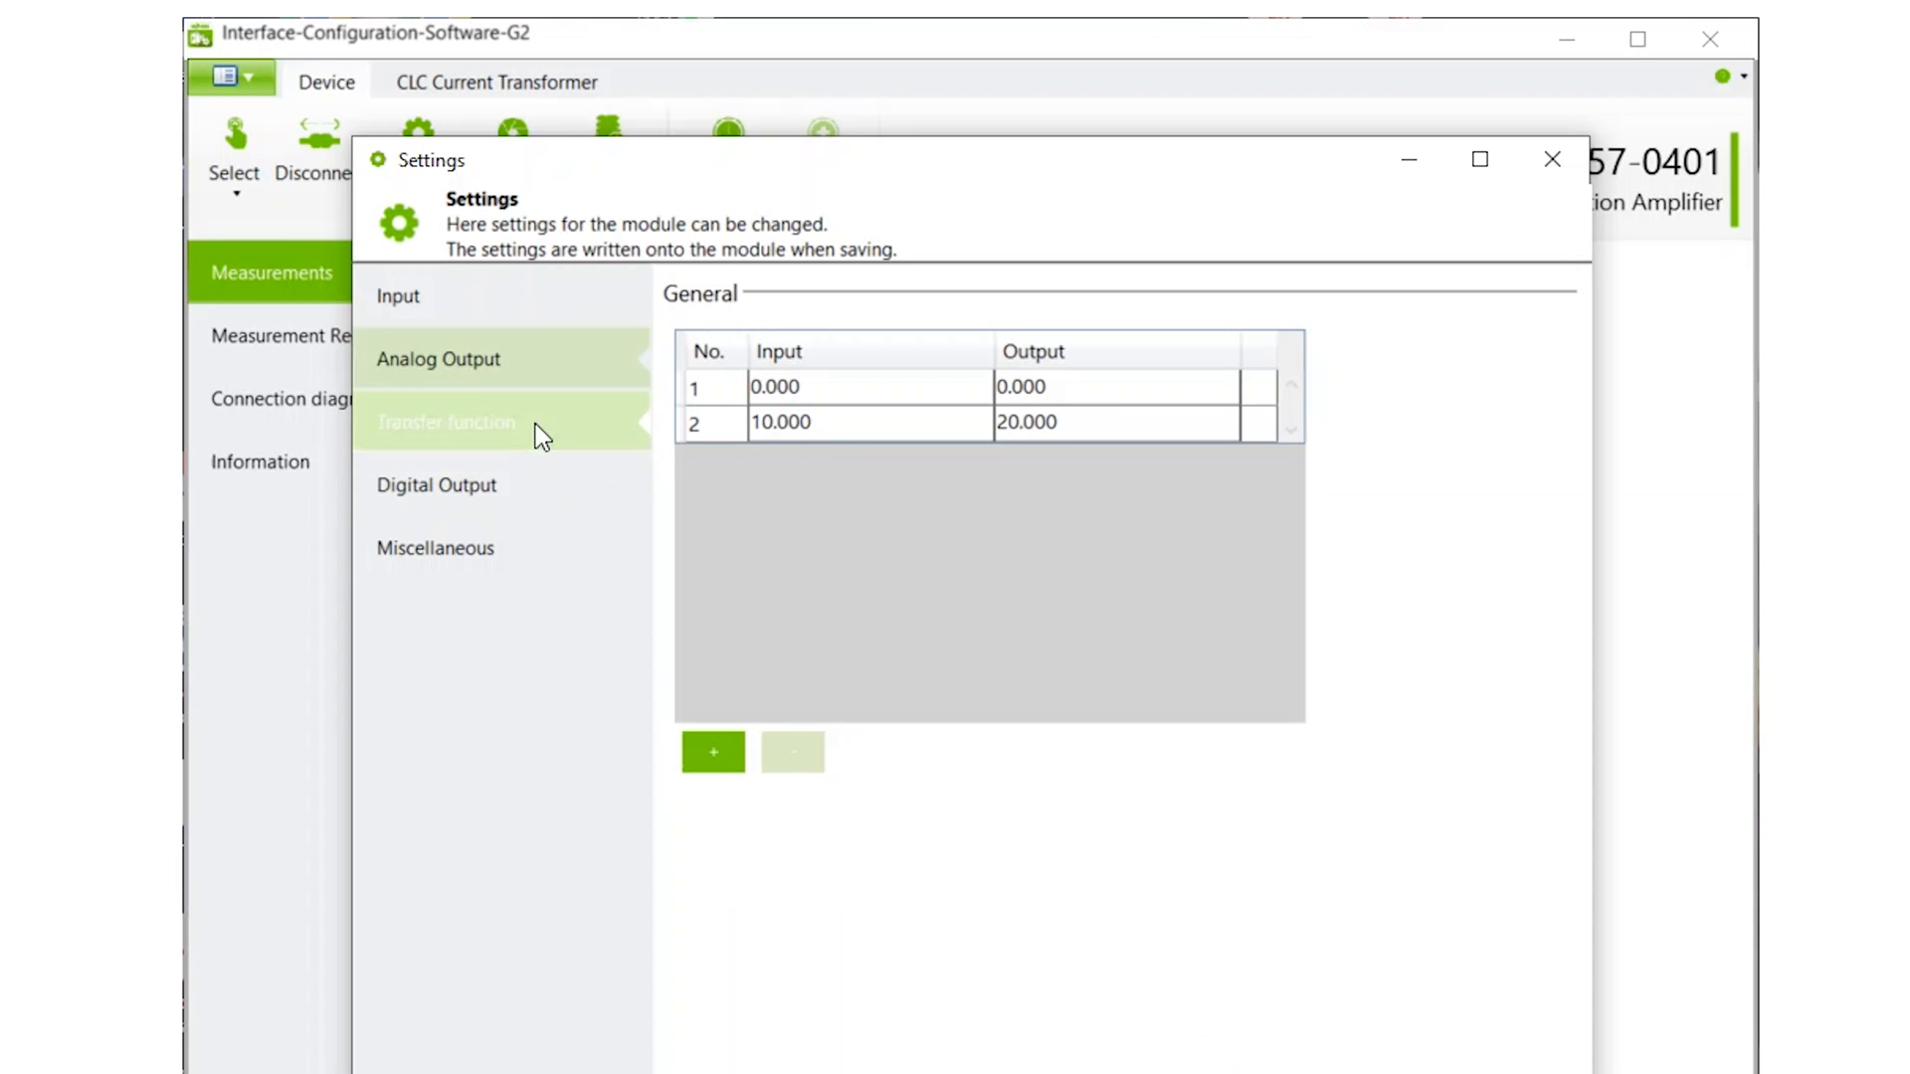
left_click(446, 422)
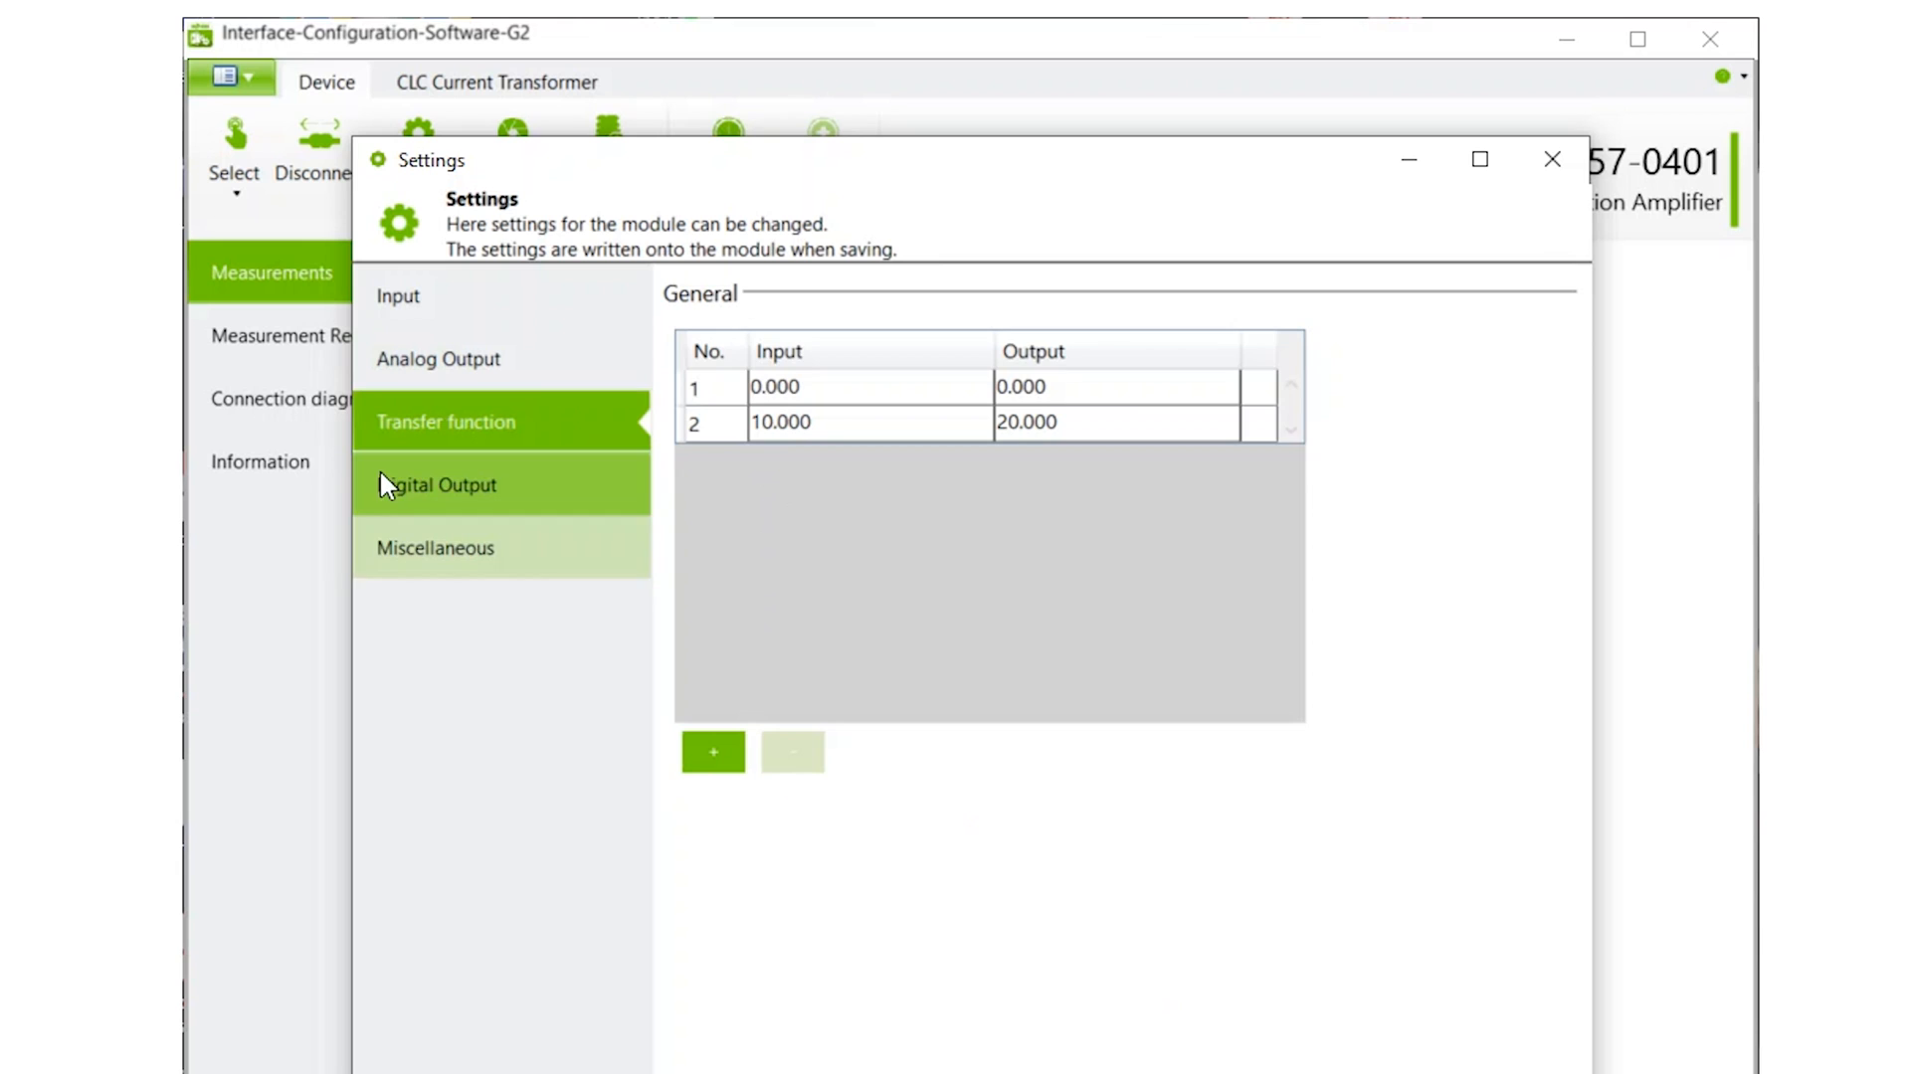
left_click(436, 484)
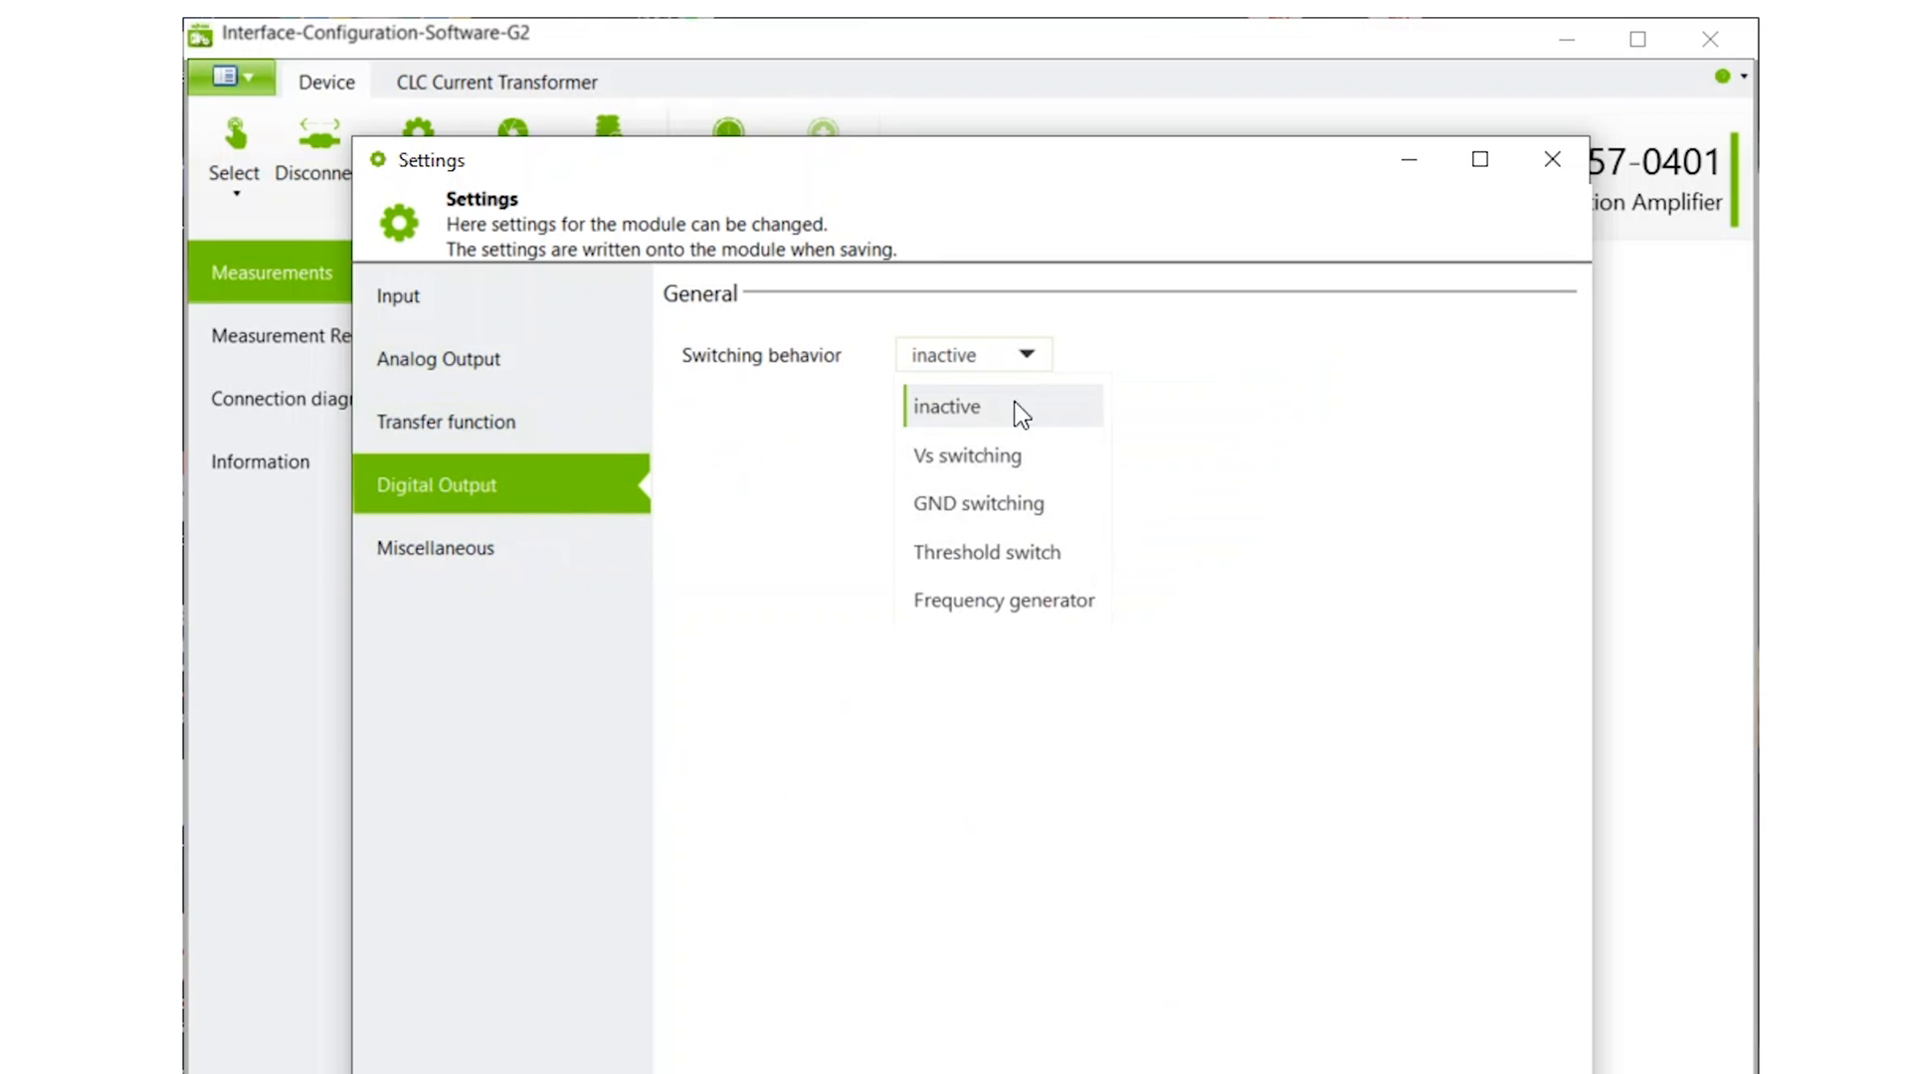
left_click(435, 548)
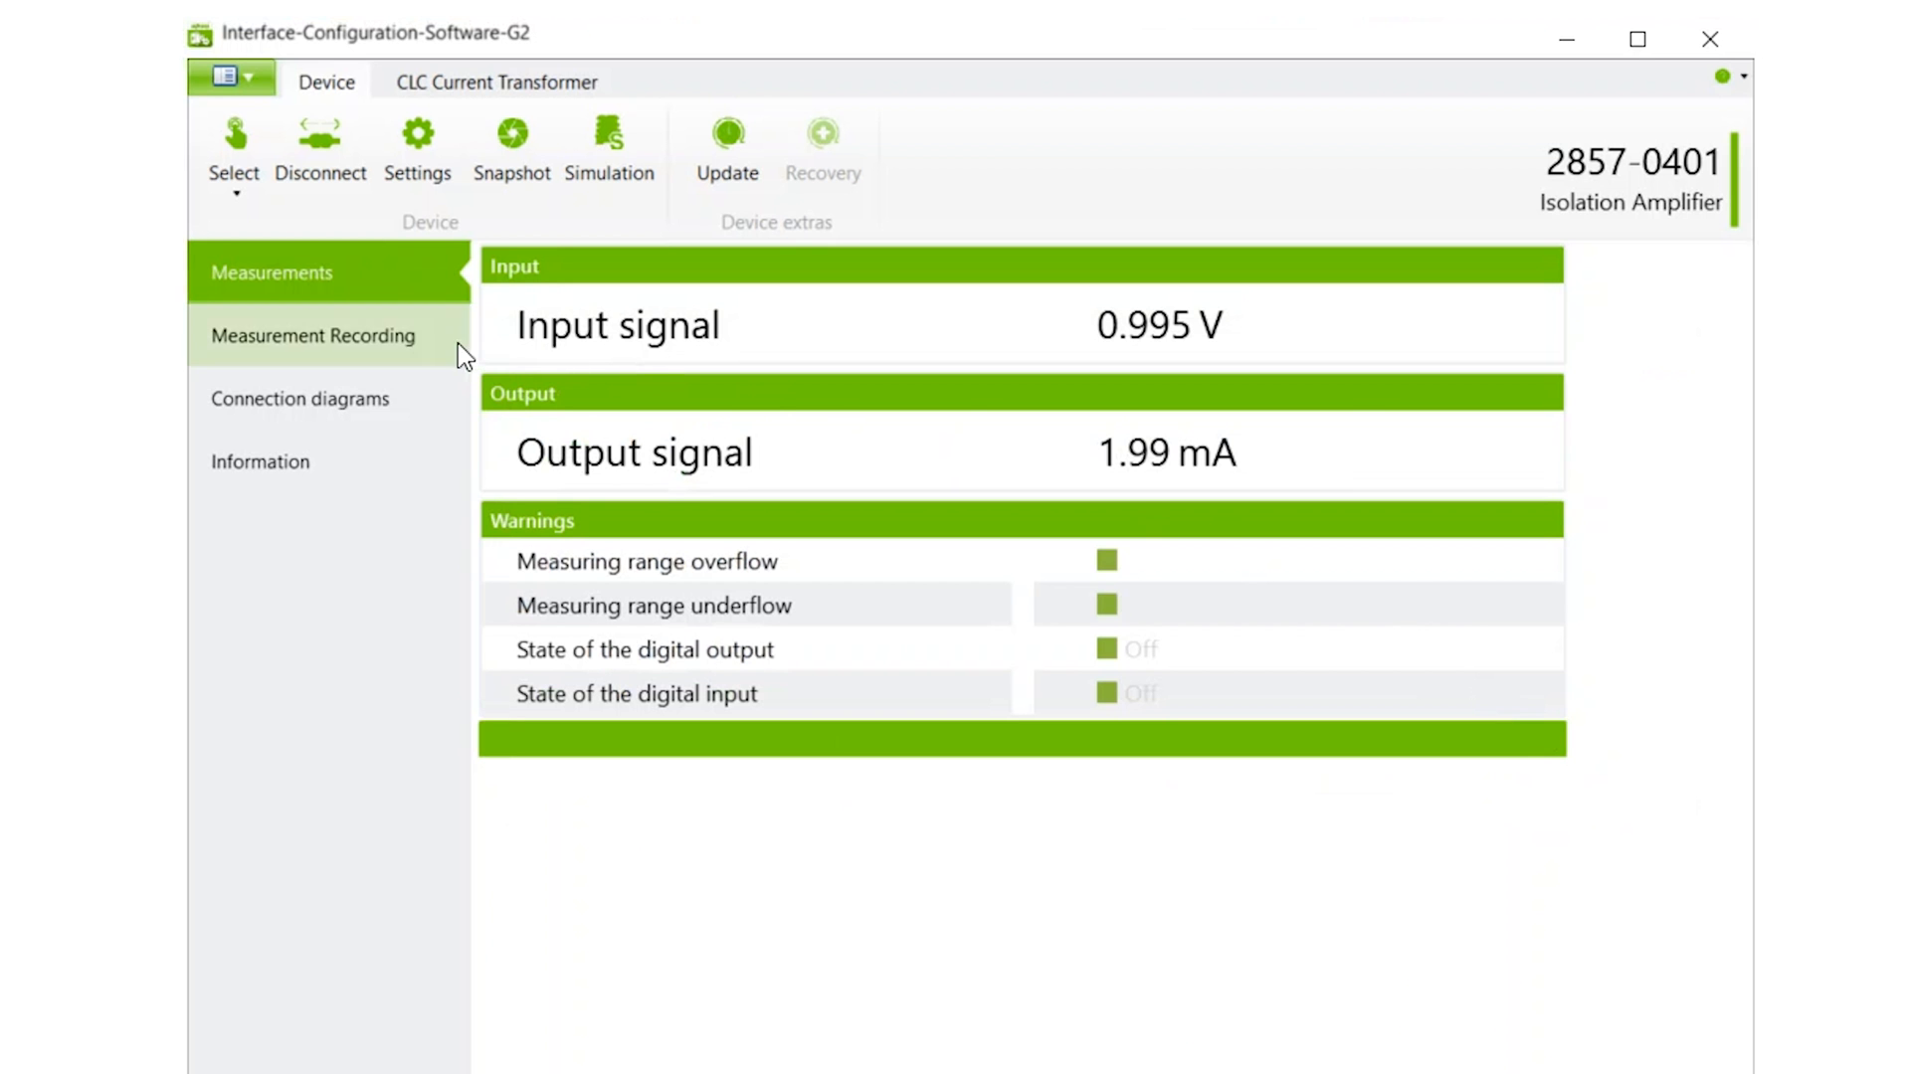
mouse_move(439, 354)
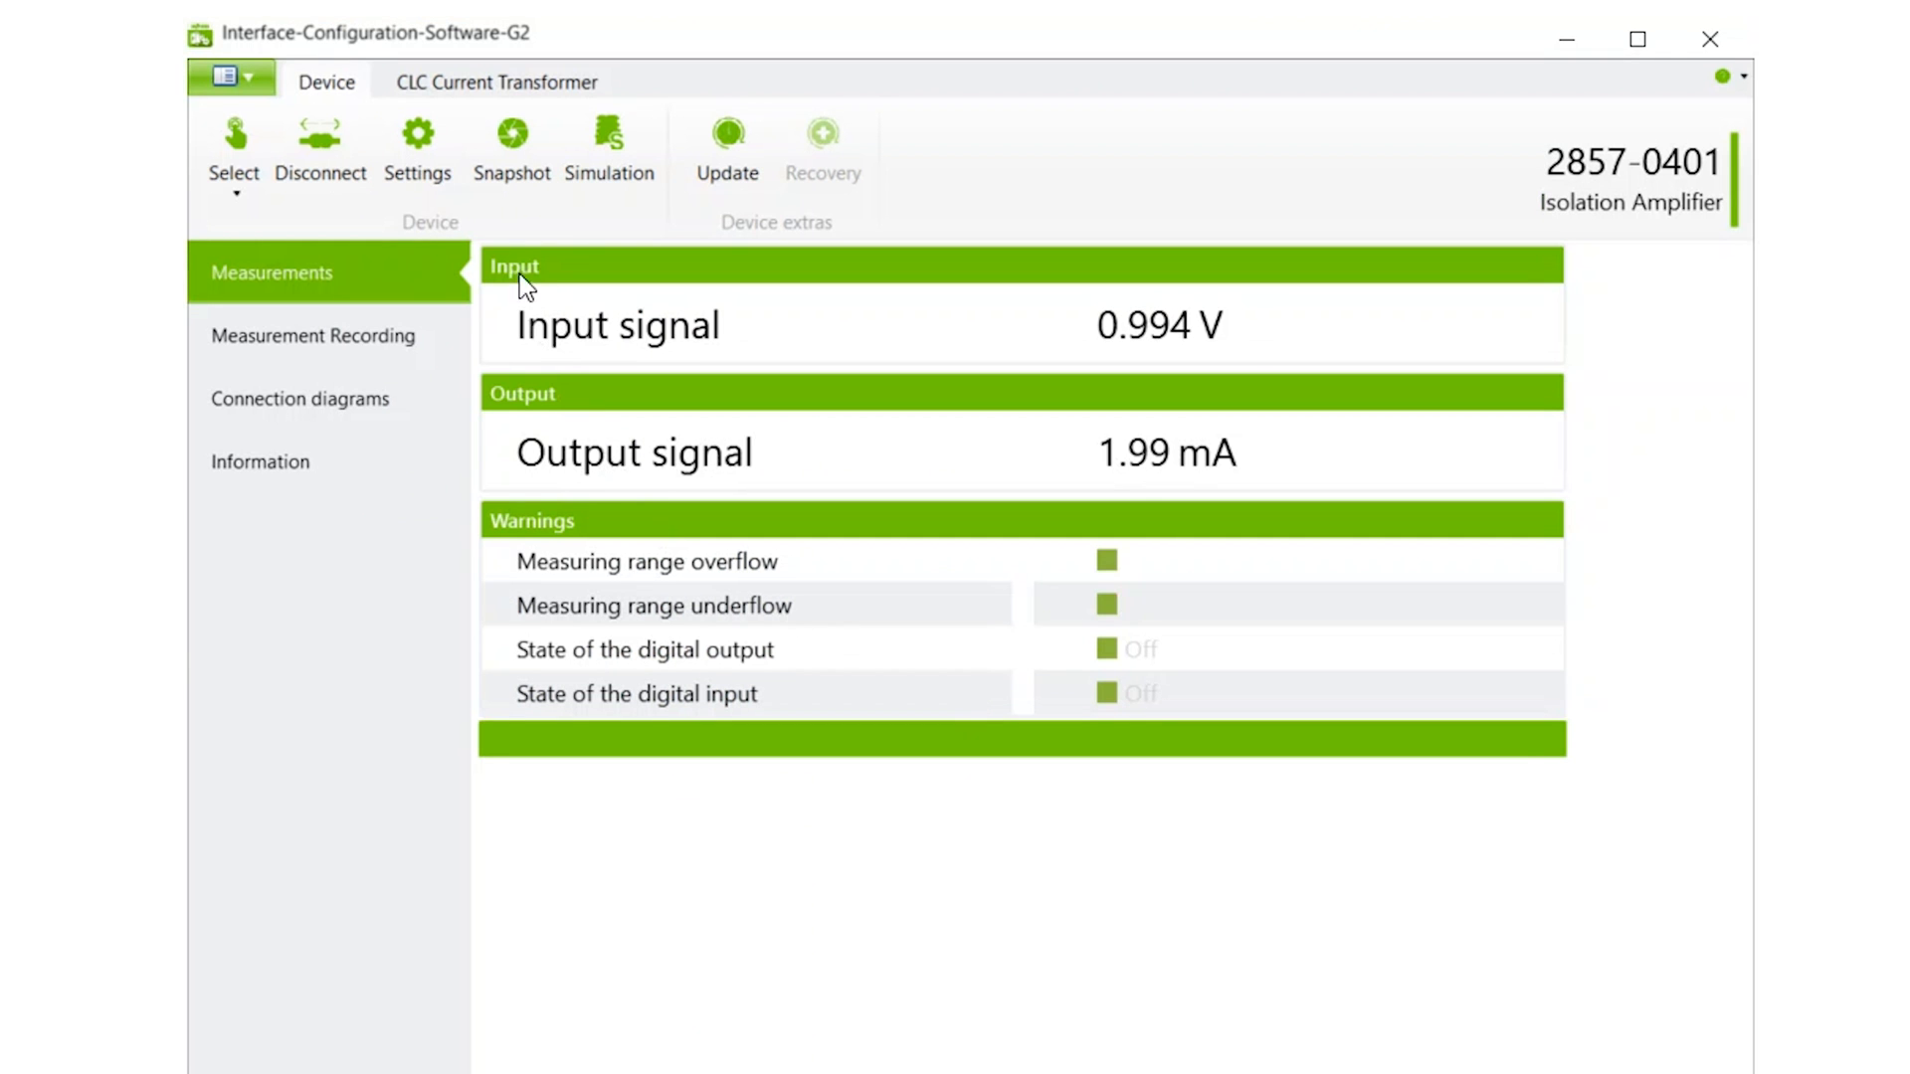
- Open signal simulation with input voltage at 0.000 V, after reading about 0.99 V in and 1.99 mA out
left_click(609, 146)
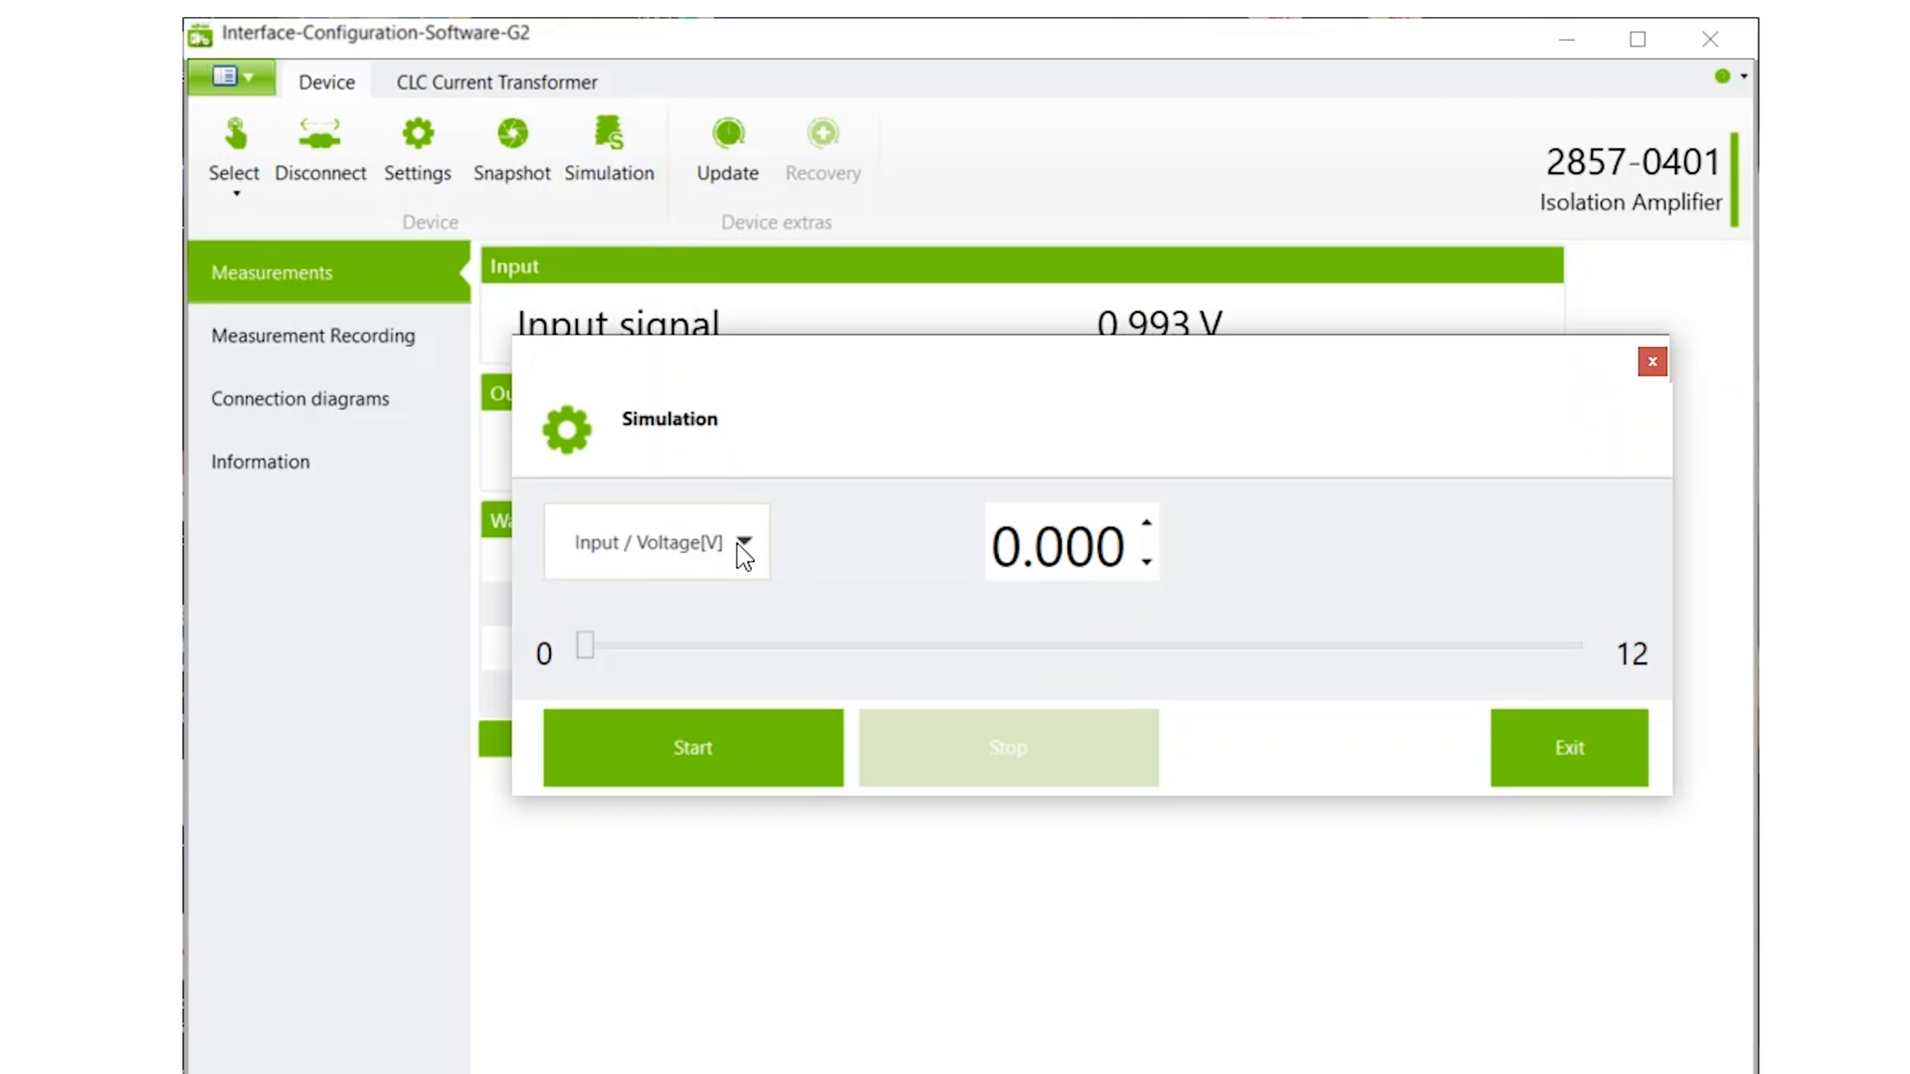
- Choose the simulated signal, edit input samples, and toggle recording export on then off
left_click(744, 543)
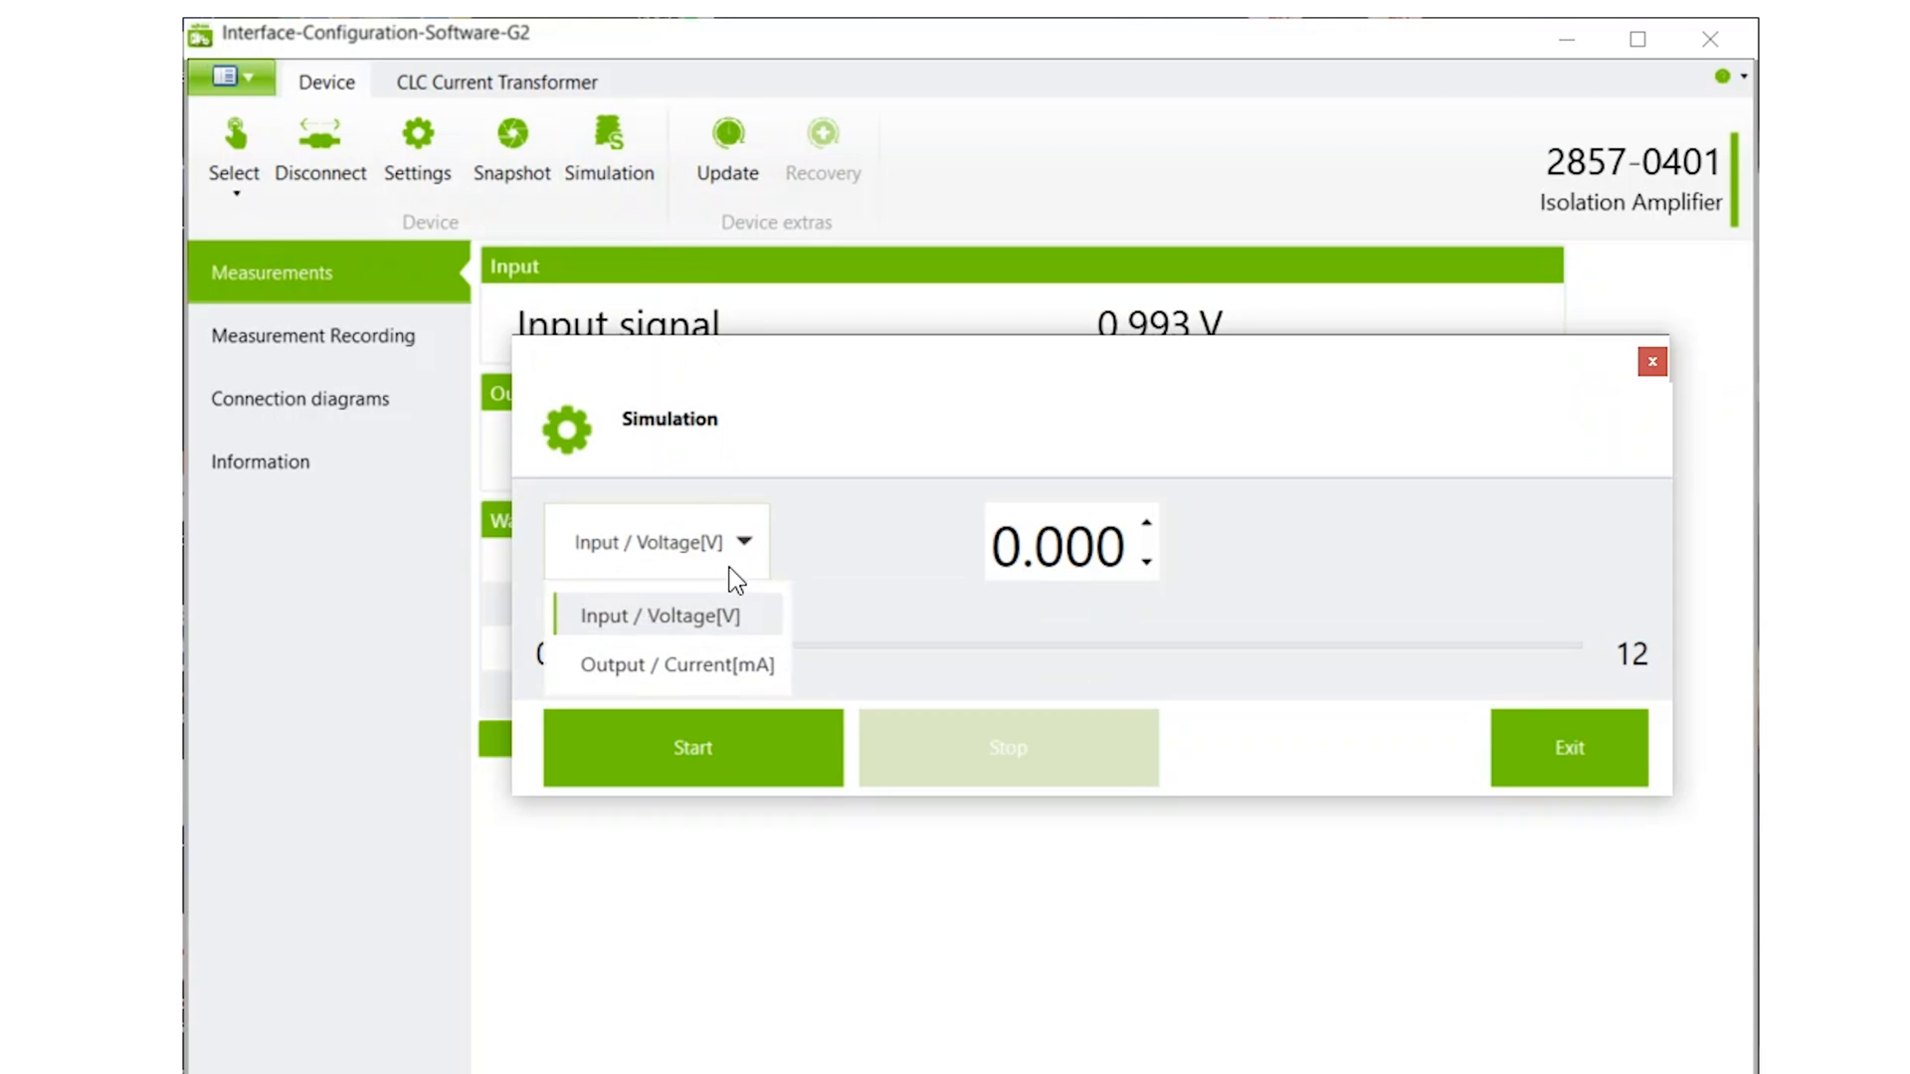
left_click(662, 614)
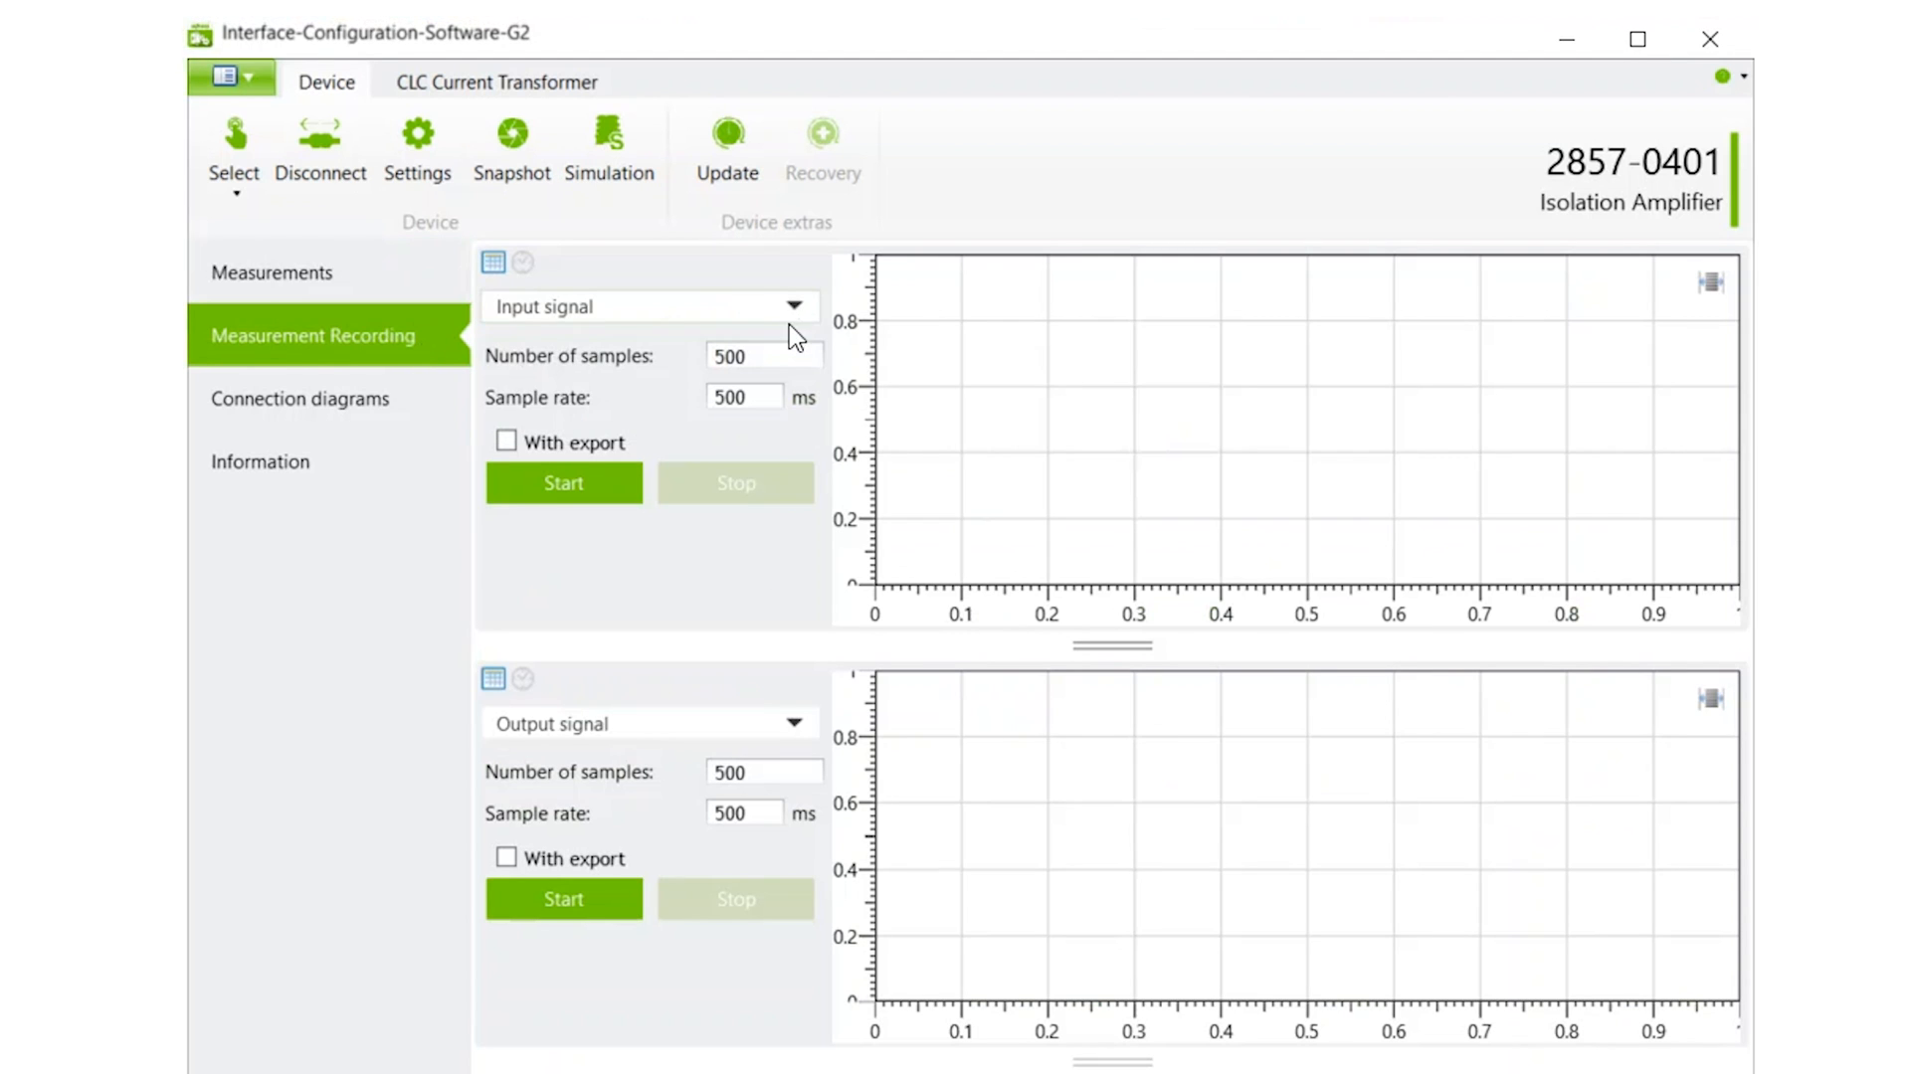
left_click(744, 397)
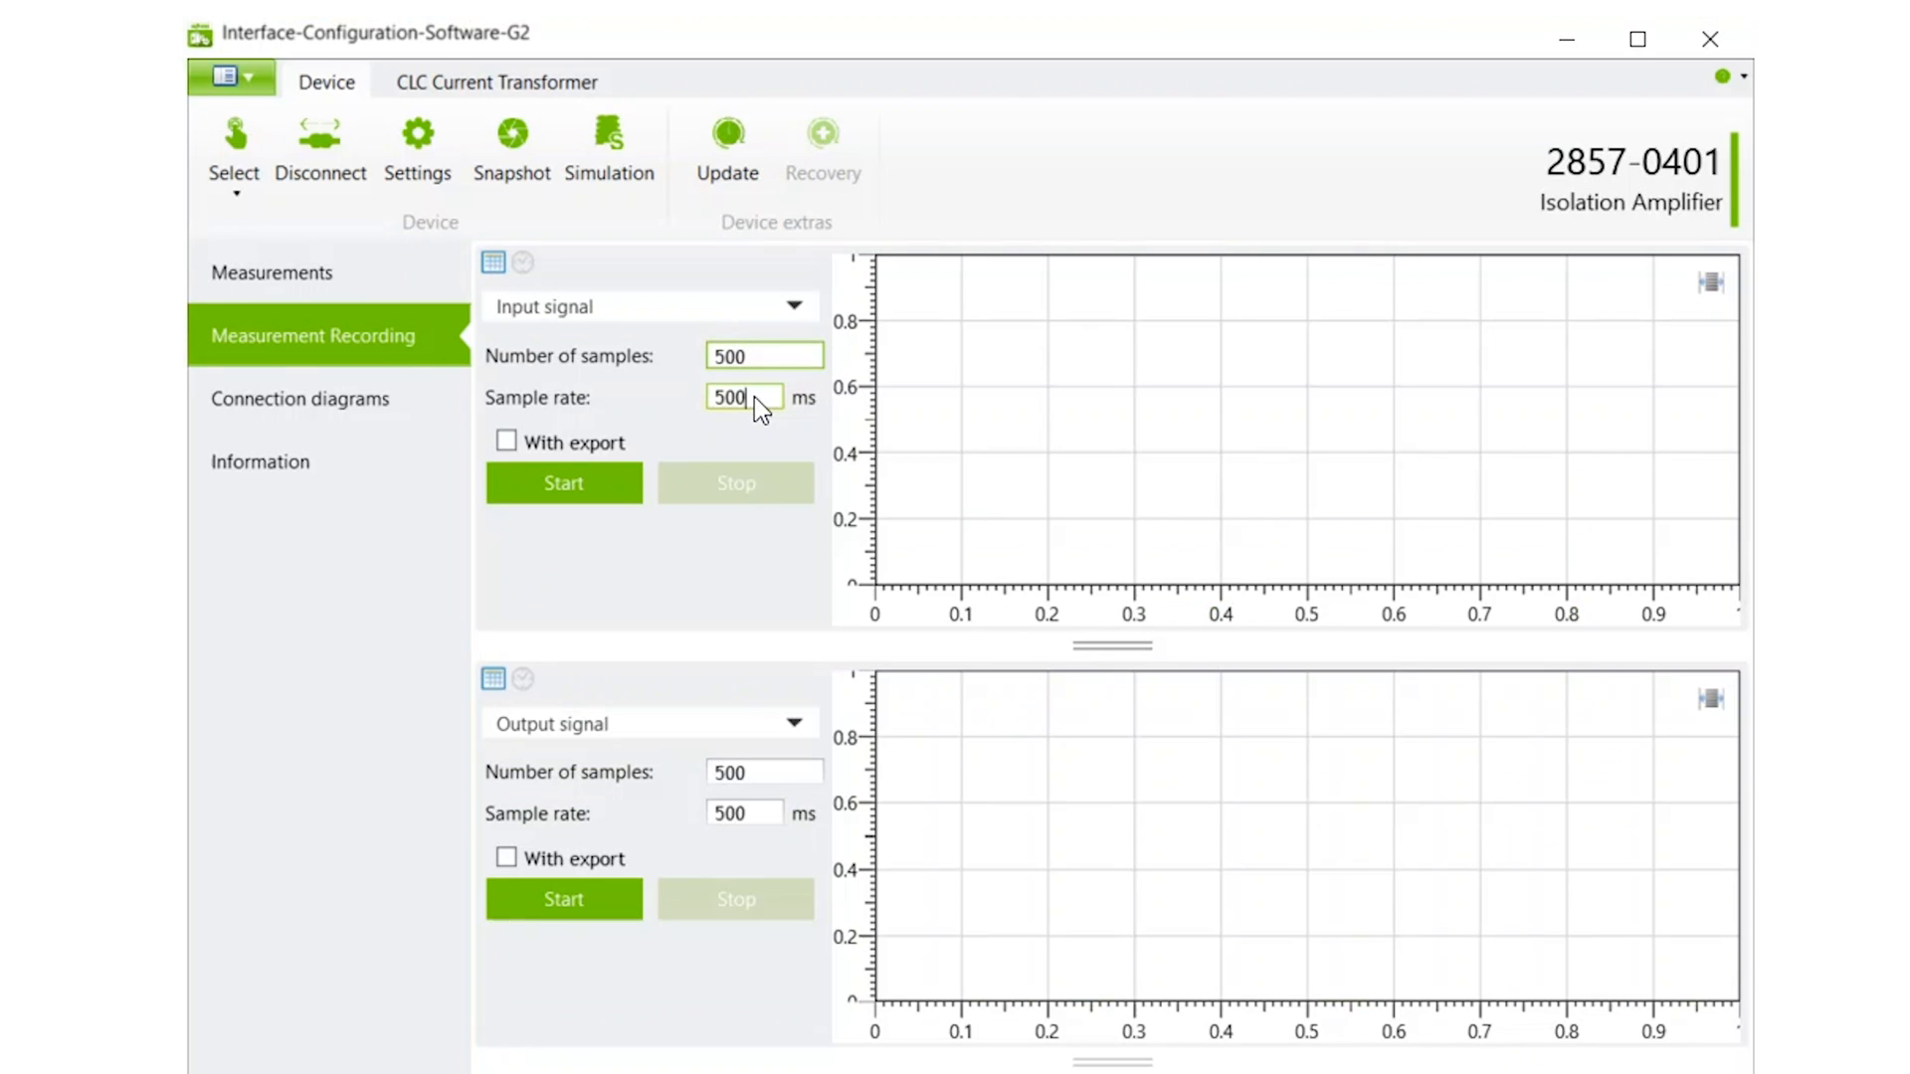
left_click(506, 441)
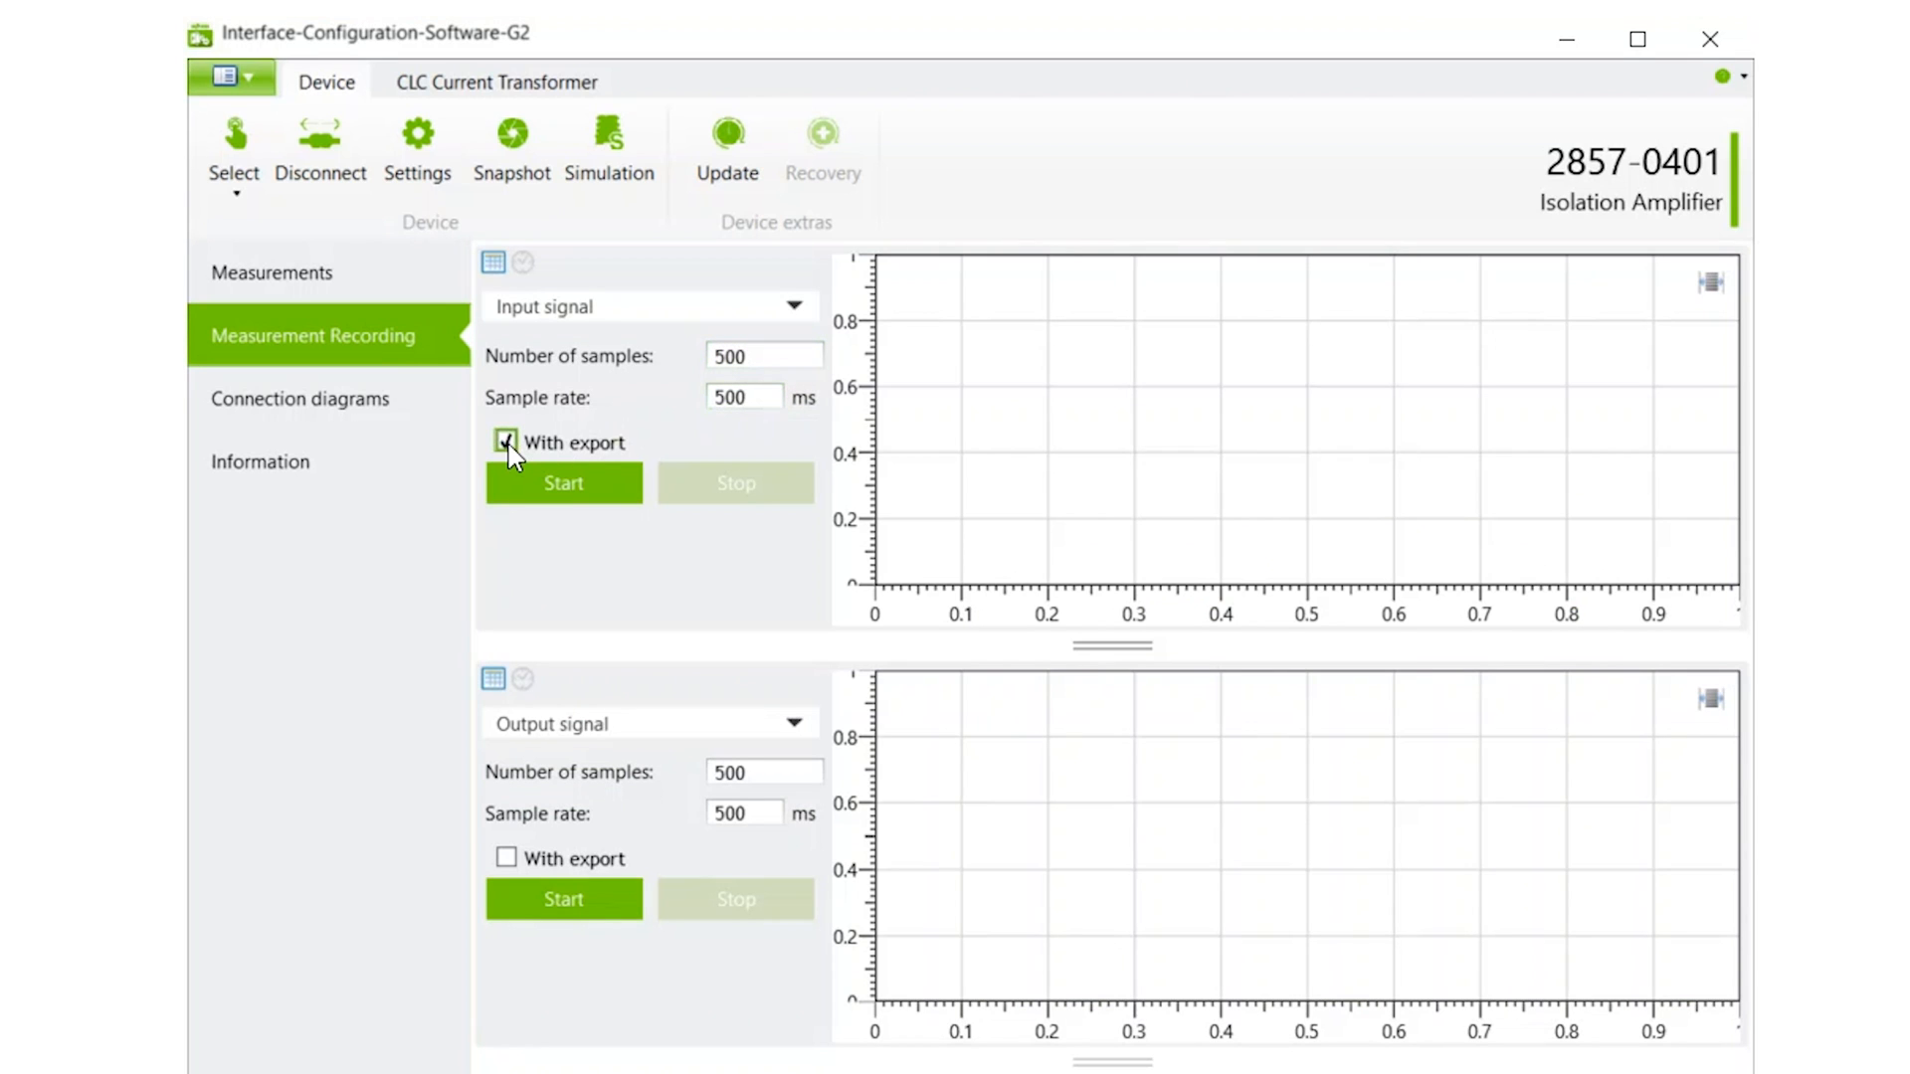
left_click(506, 441)
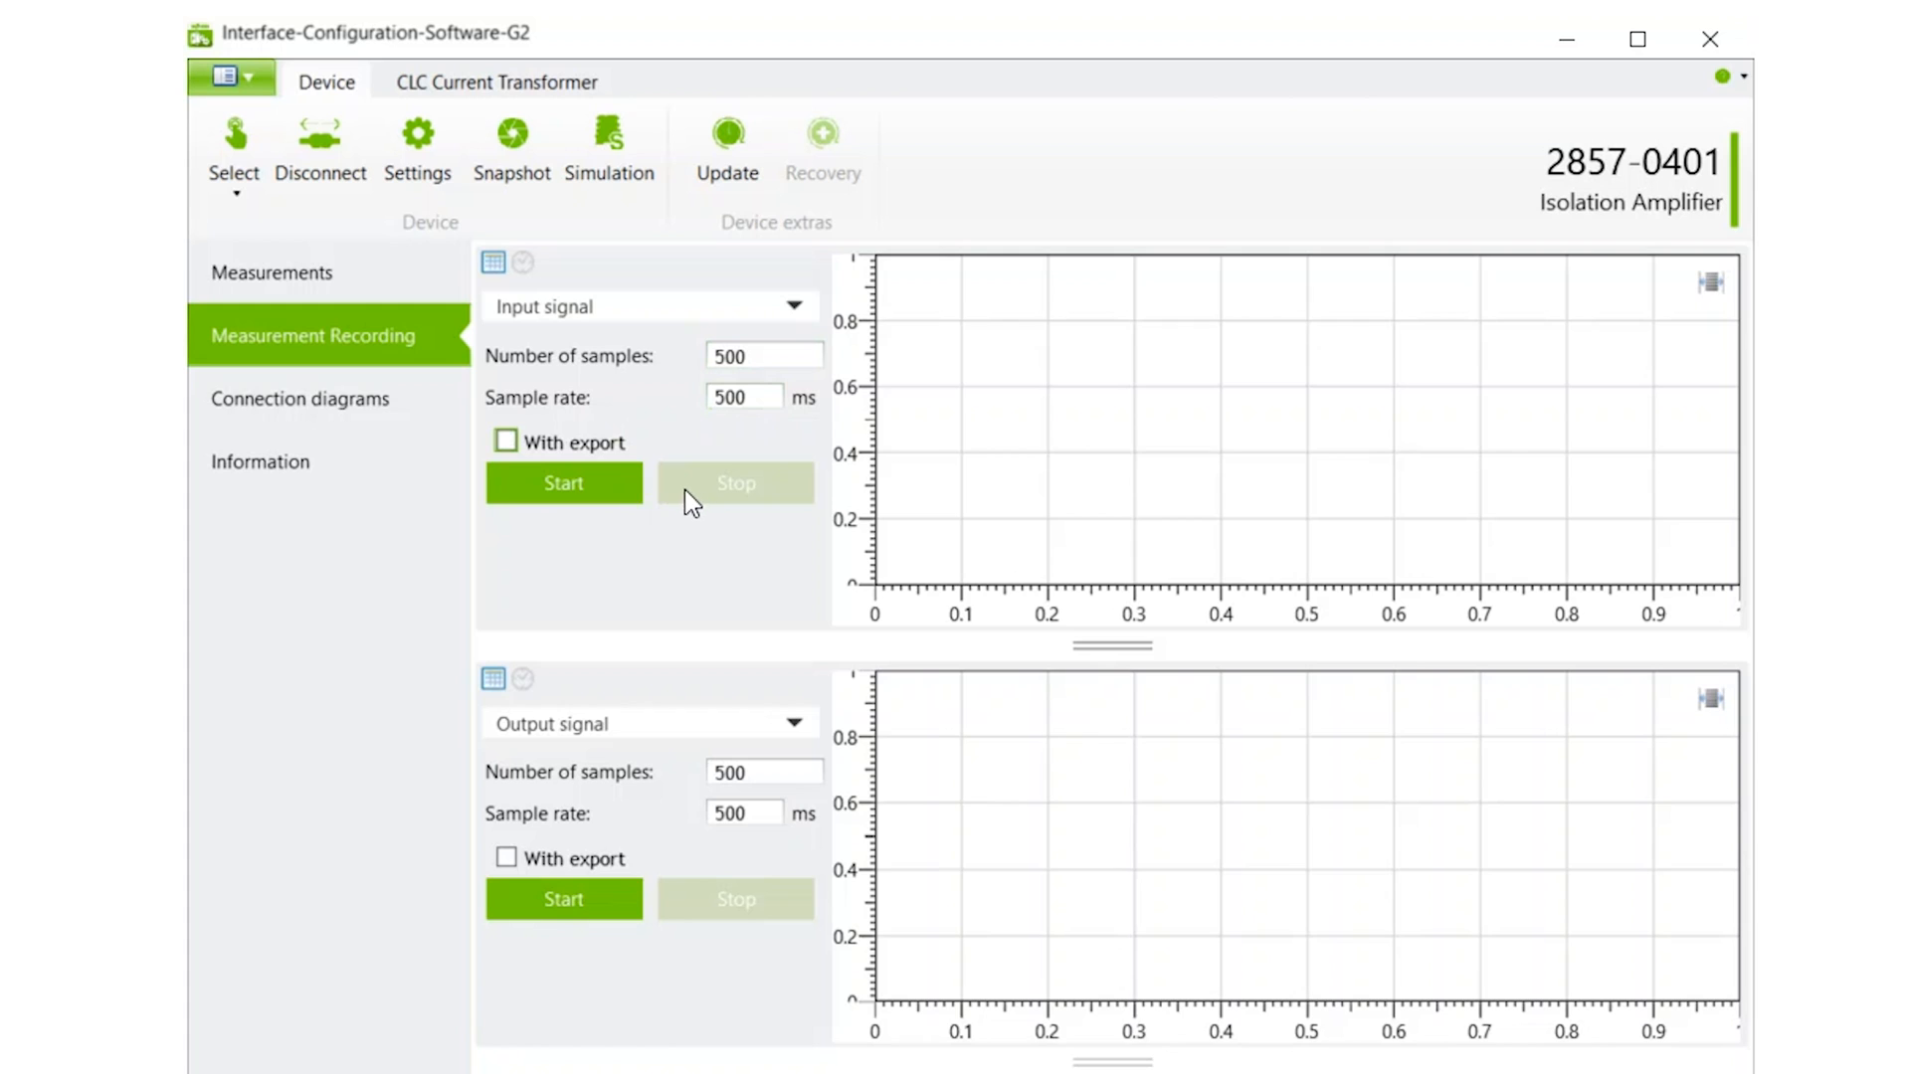
- Step through the connection diagrams, then show device information (2857-0401, SW 3.0, HW 2)
left_click(300, 398)
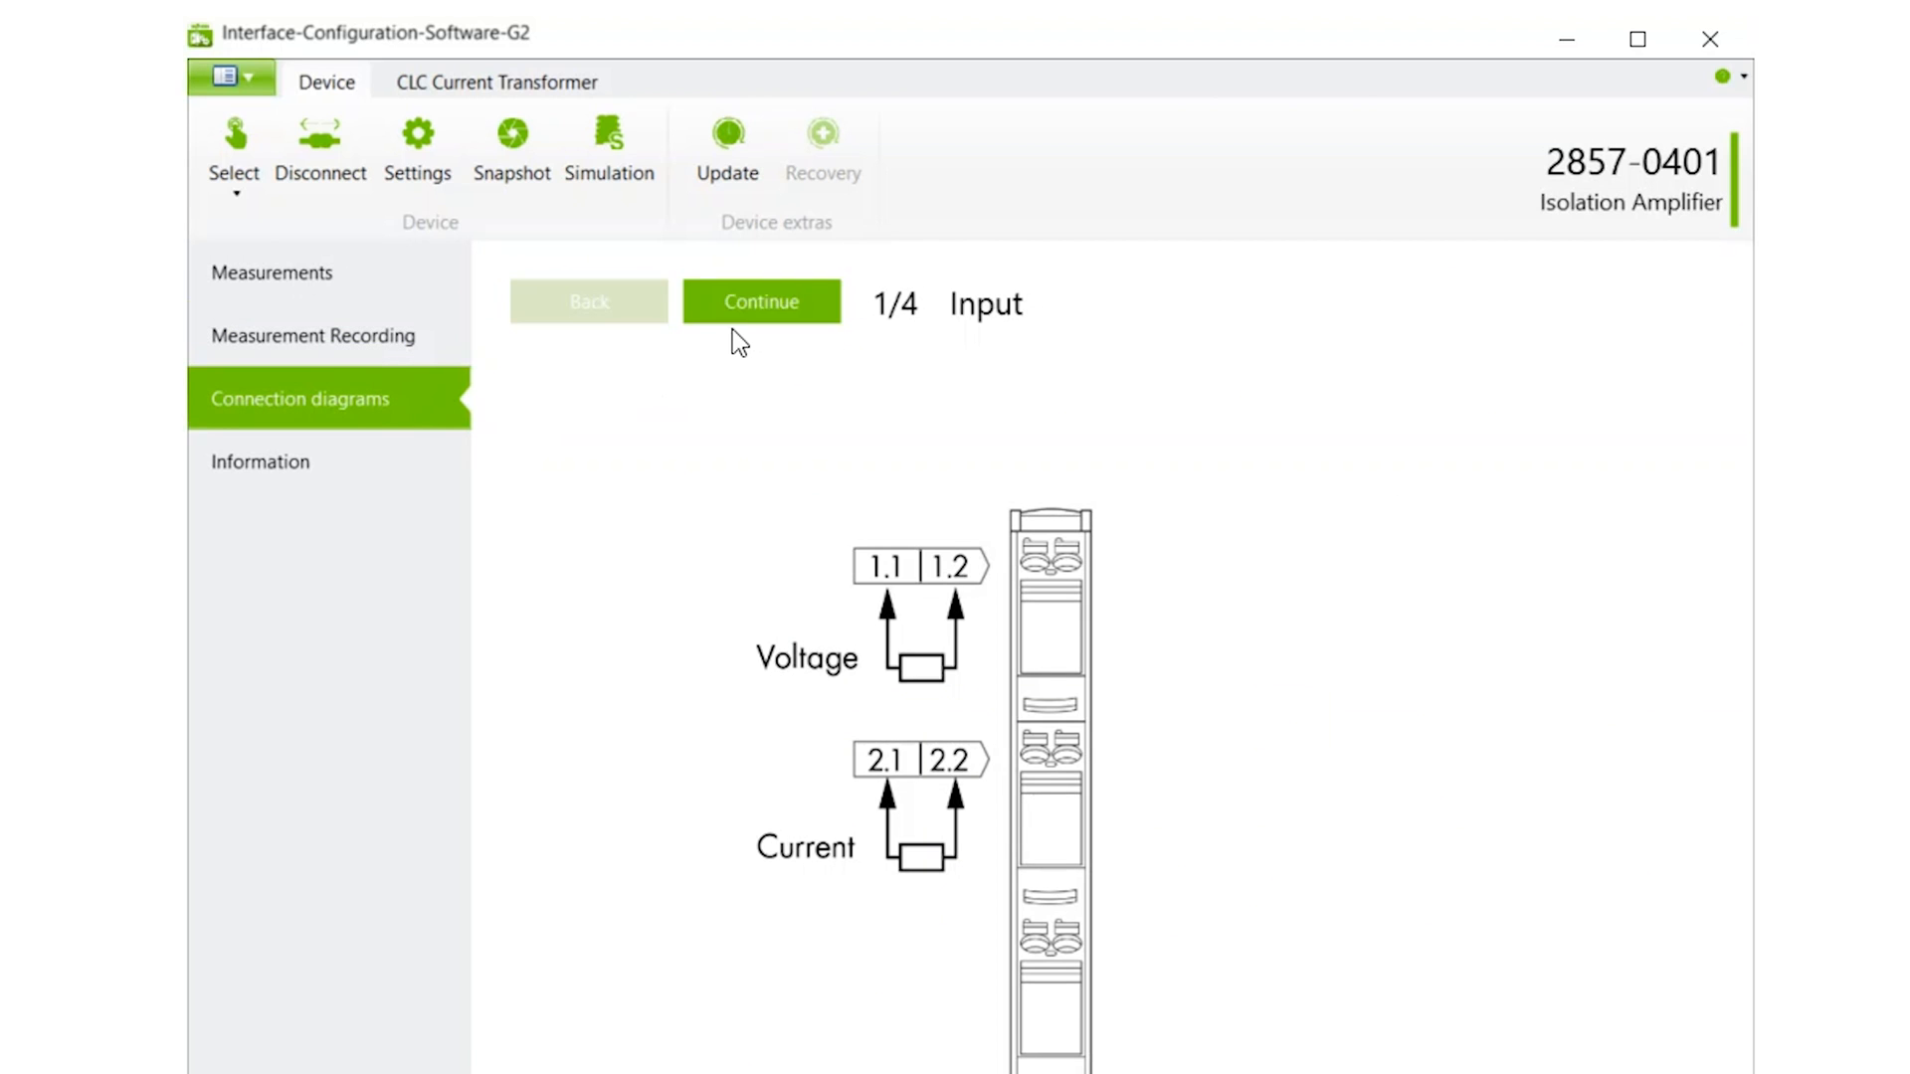
left_click(760, 301)
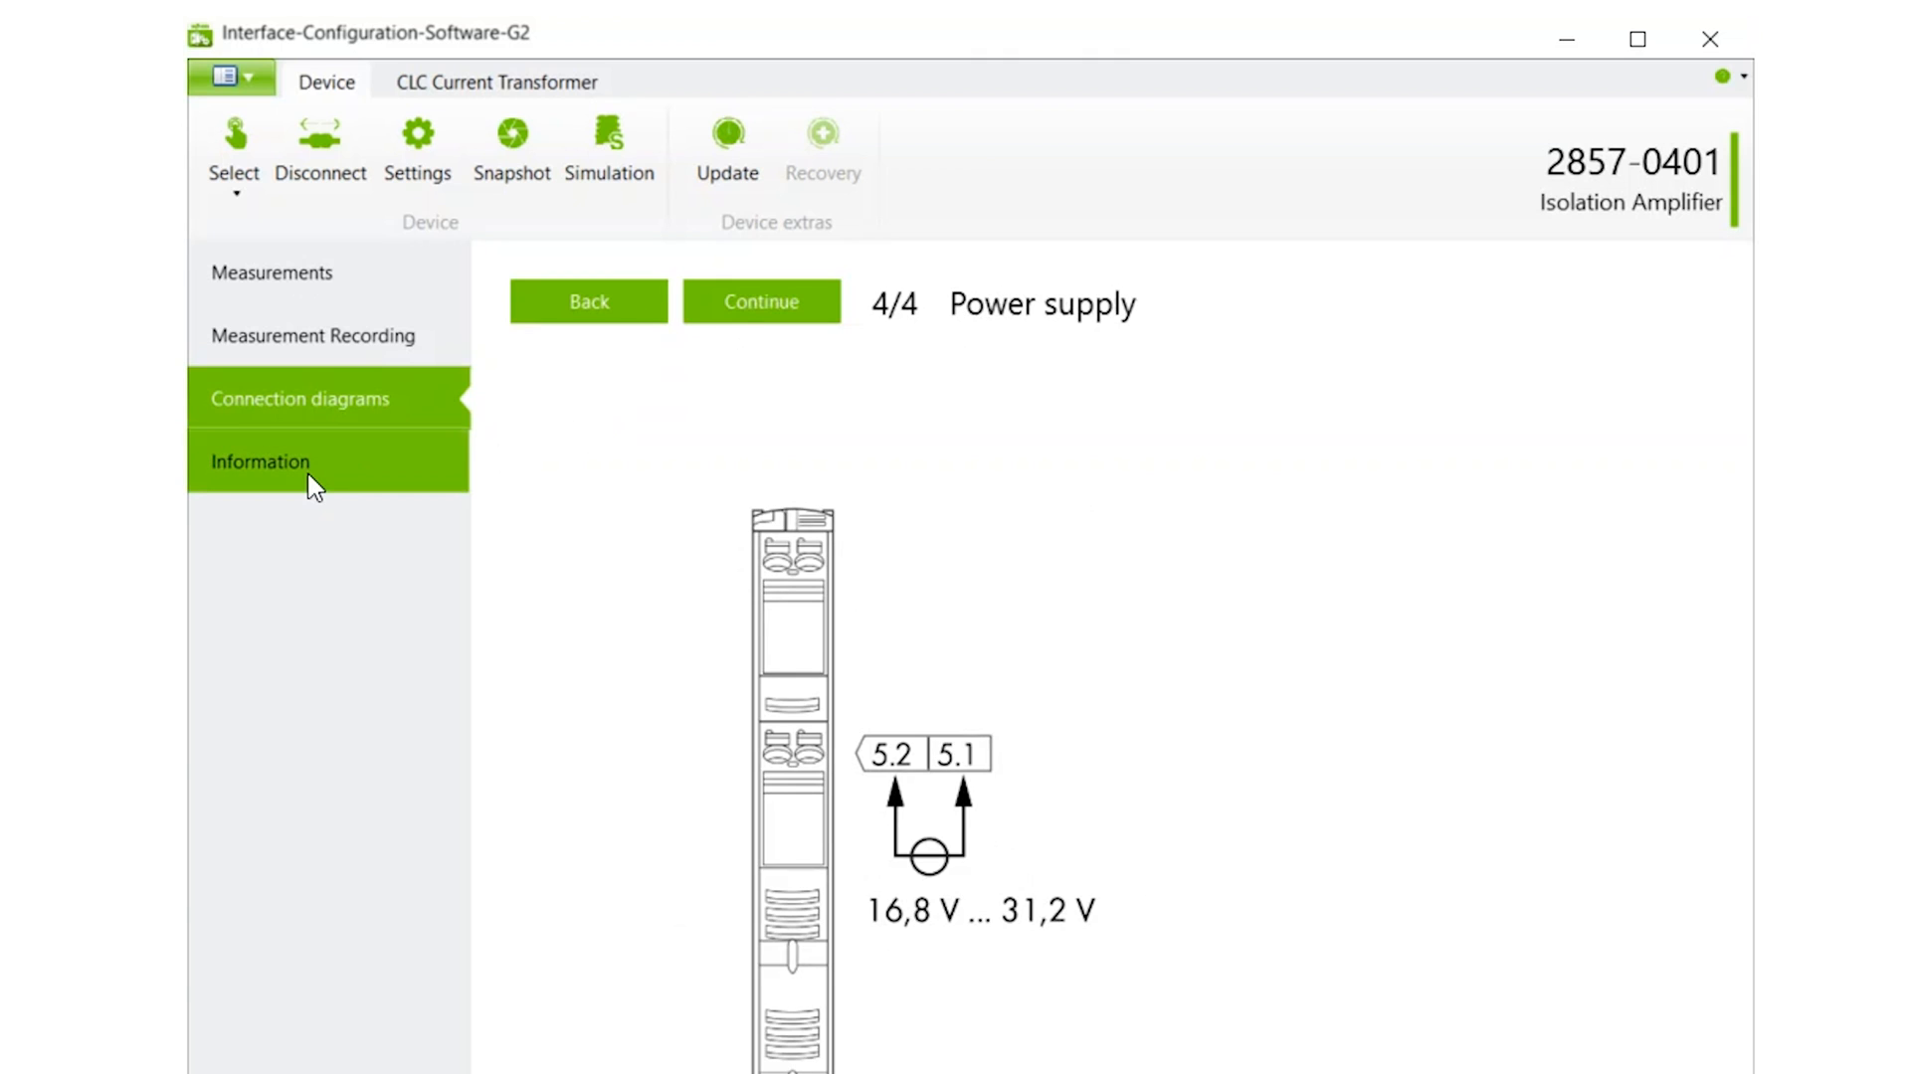
left_click(260, 460)
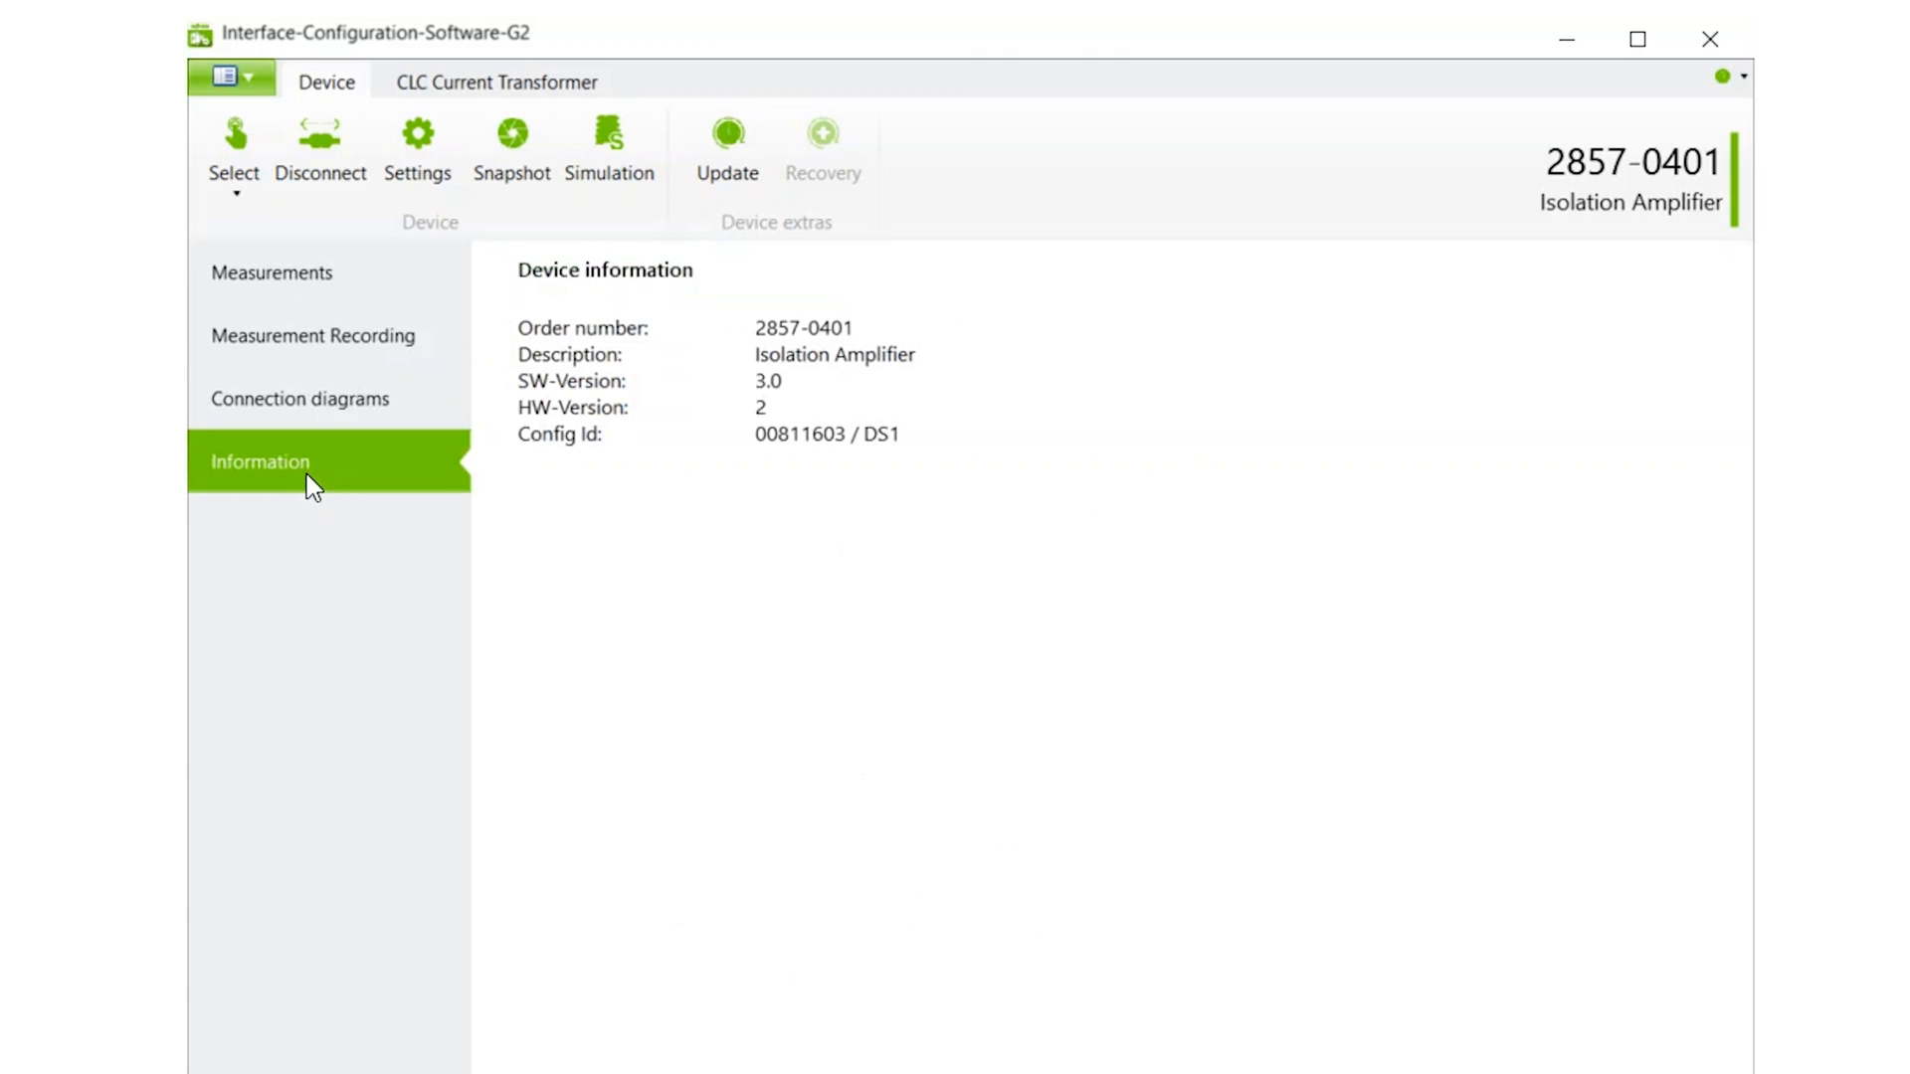